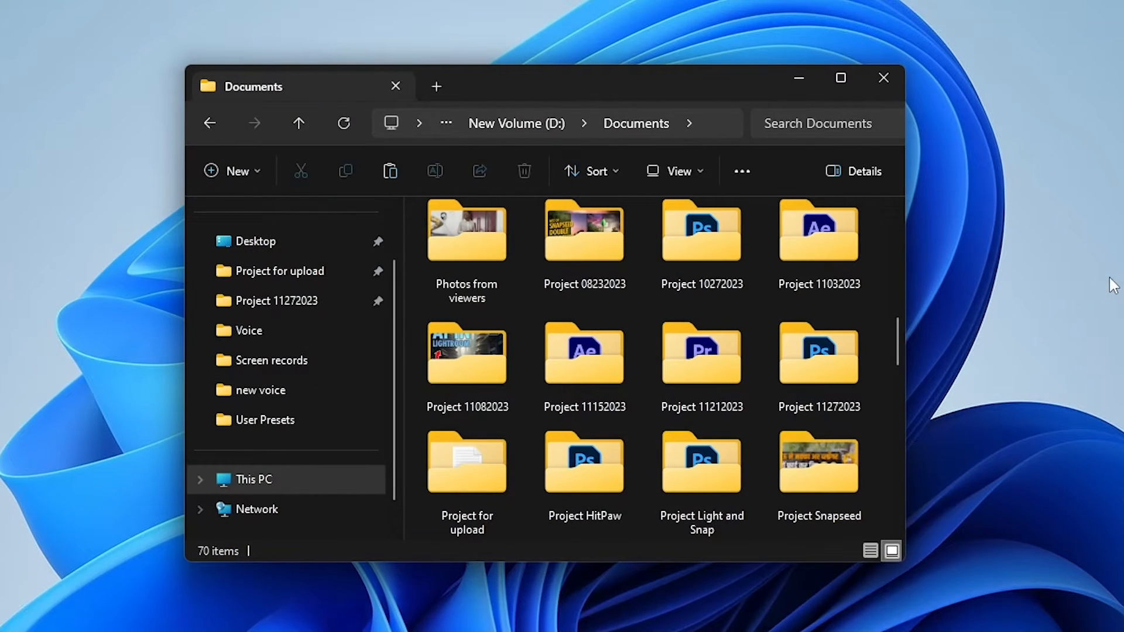
# Look inside the Project 08232023 folder, then return to Documents
pyautogui.click(585, 240)
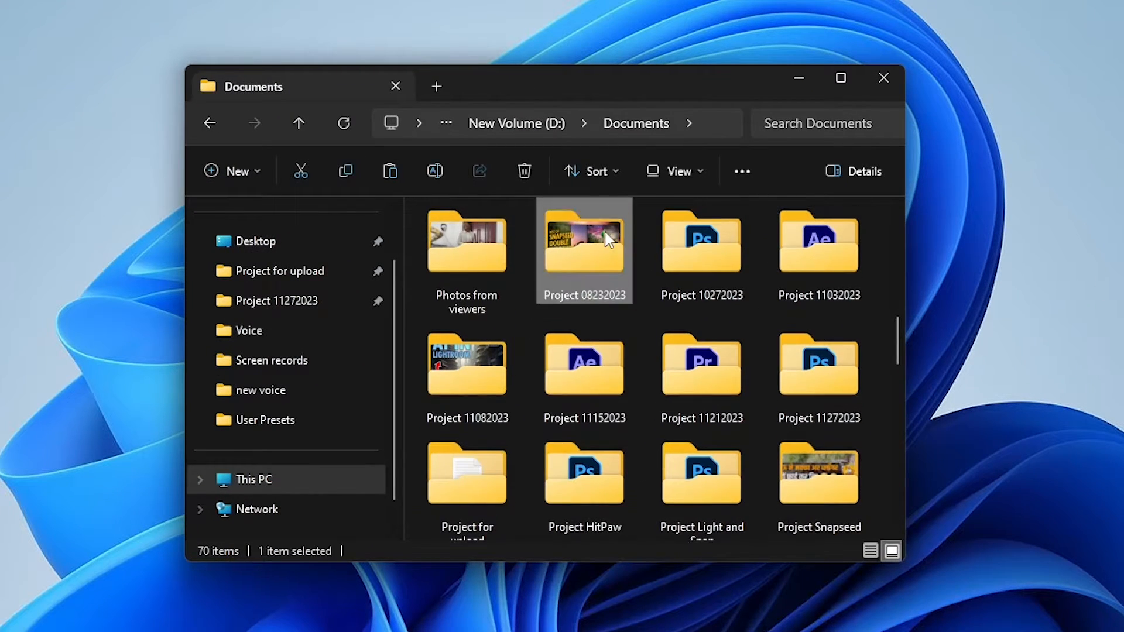
pyautogui.doubleClick(584, 243)
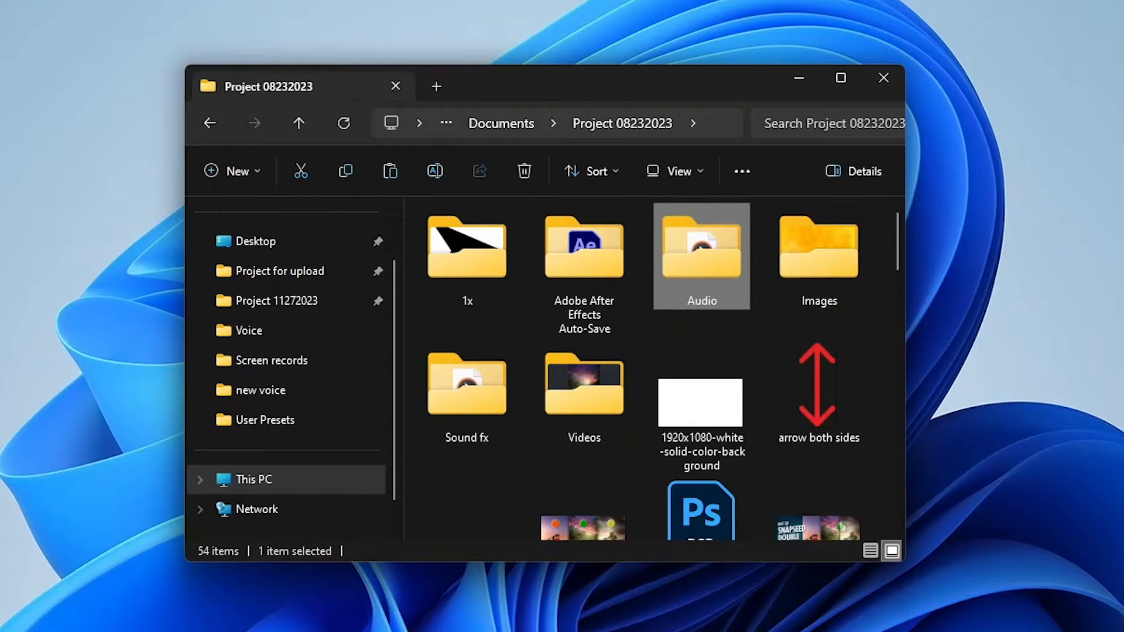
pyautogui.click(501, 123)
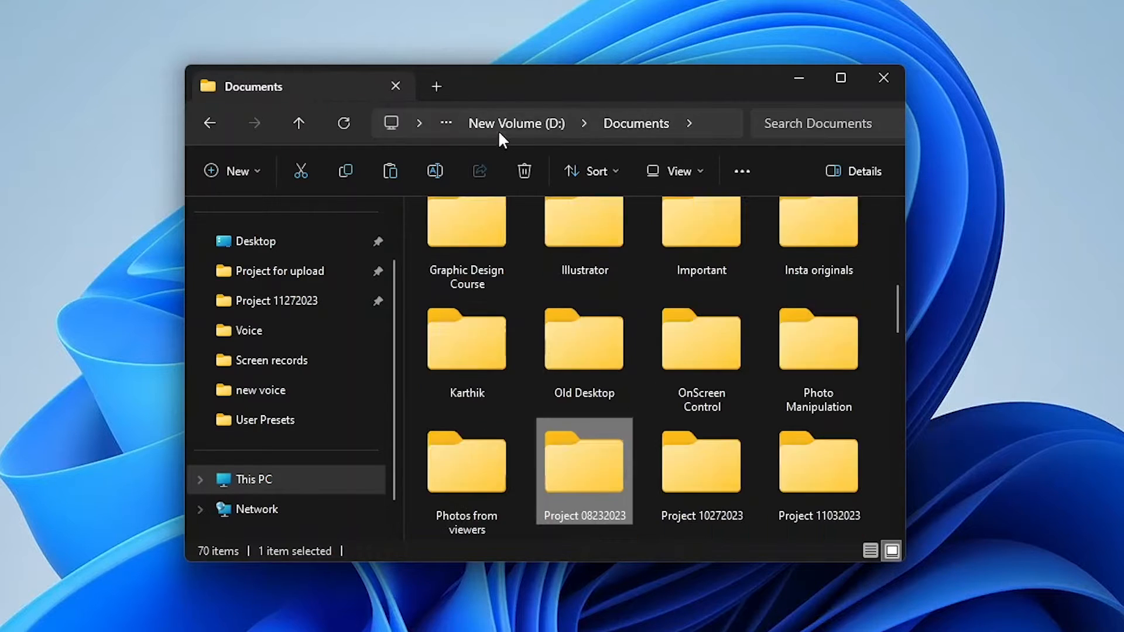
pyautogui.scroll(-3)
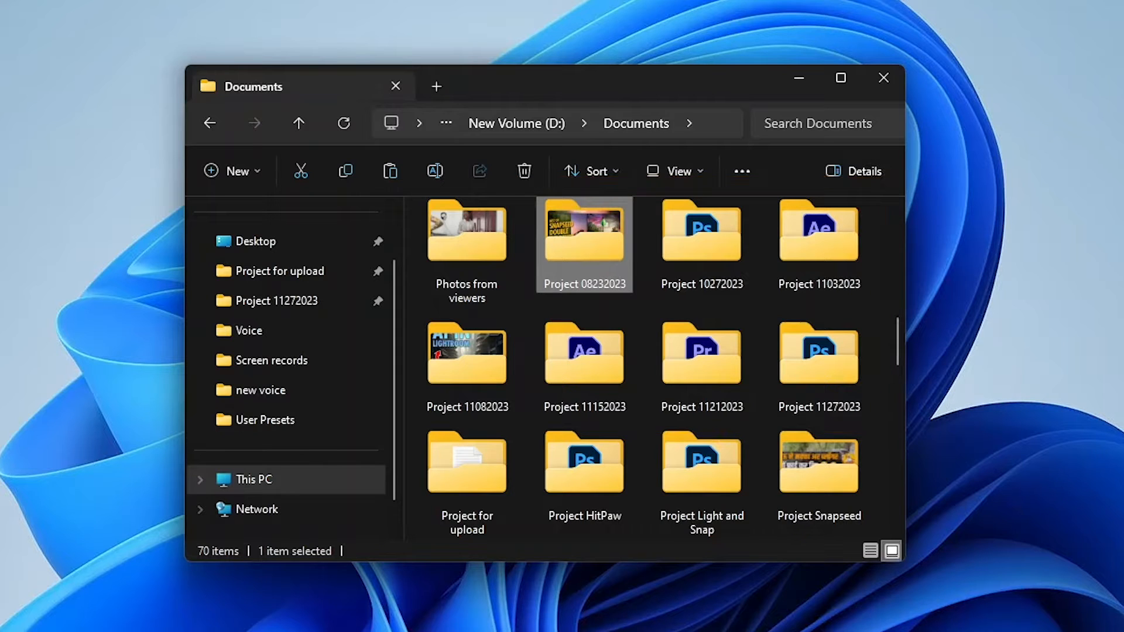
# Select everything in Project 11272023 and permanently delete the 67 items
pyautogui.doubleClick(584, 232)
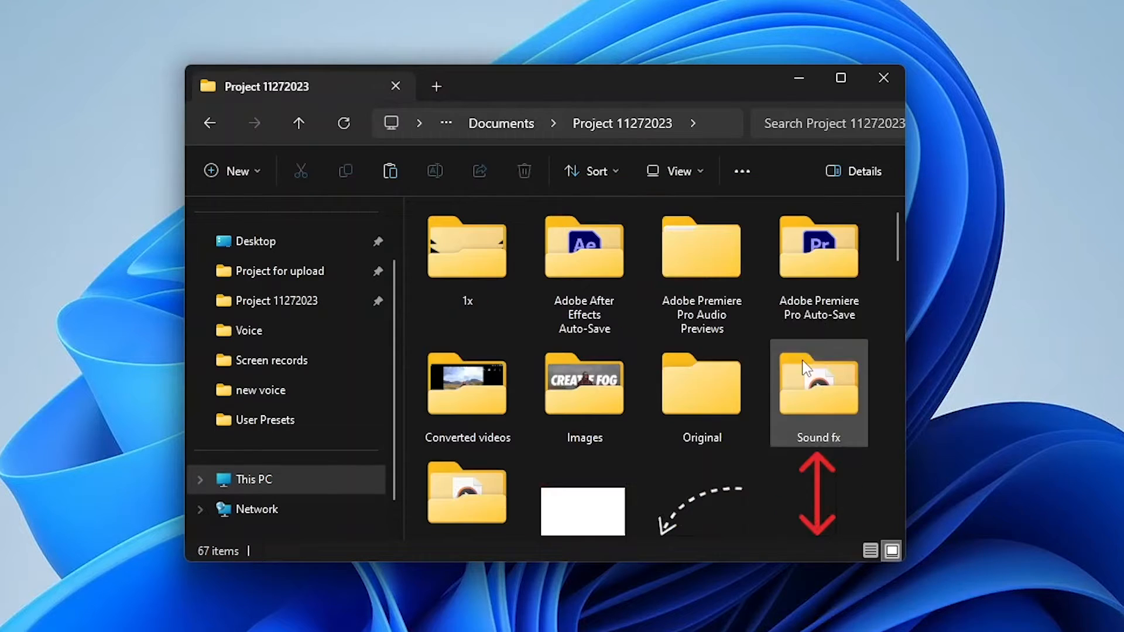
pyautogui.press('ctrl+a')
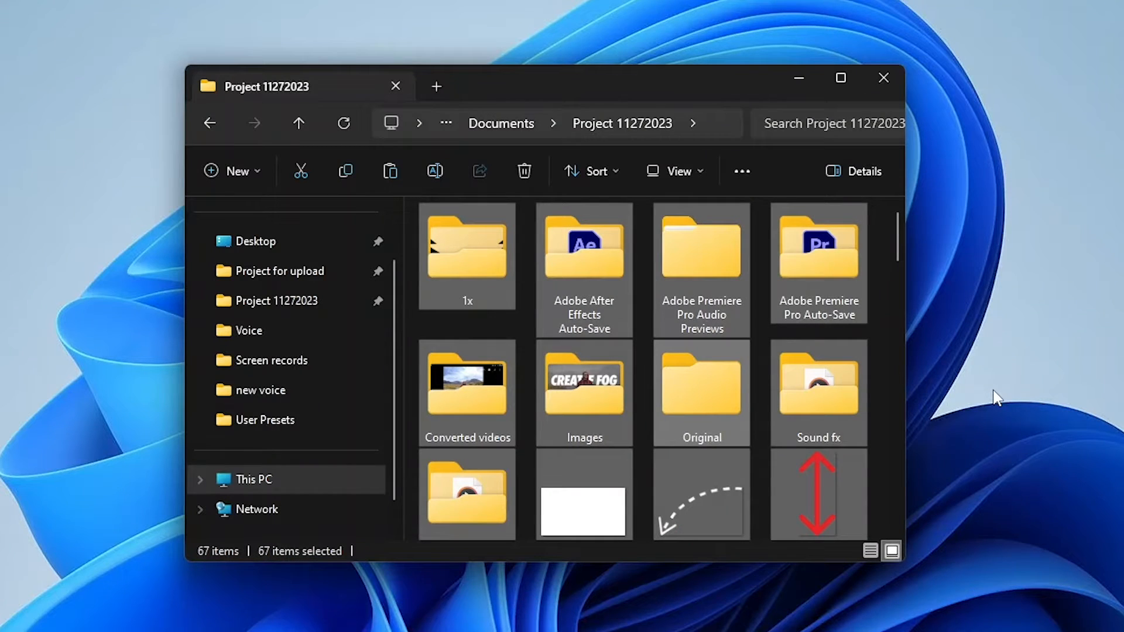
pyautogui.click(524, 170)
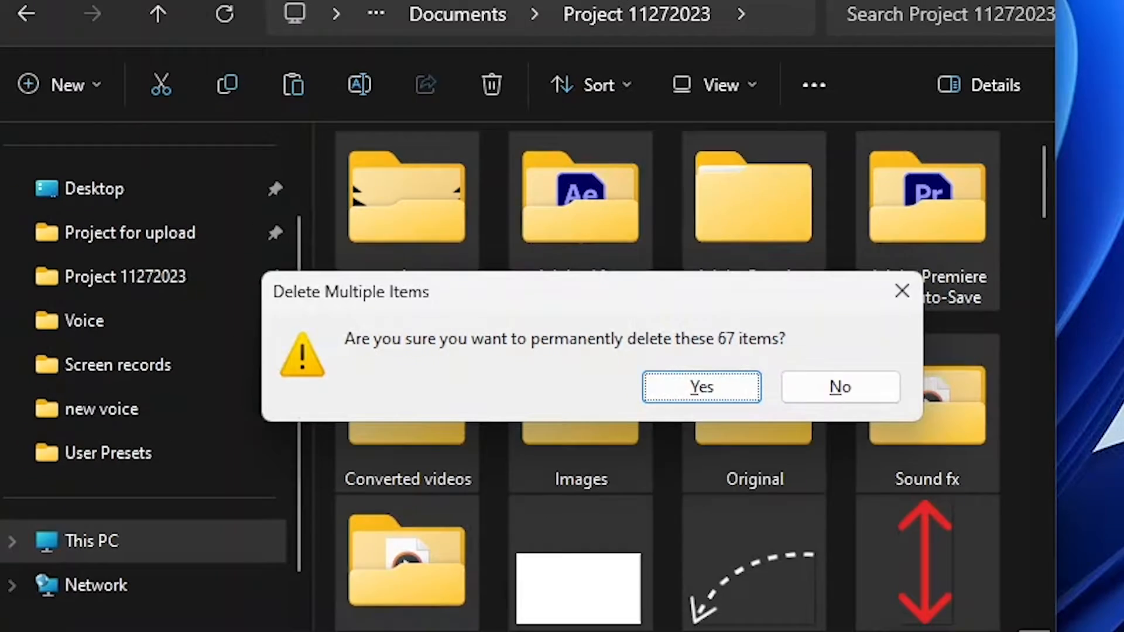
pyautogui.click(702, 387)
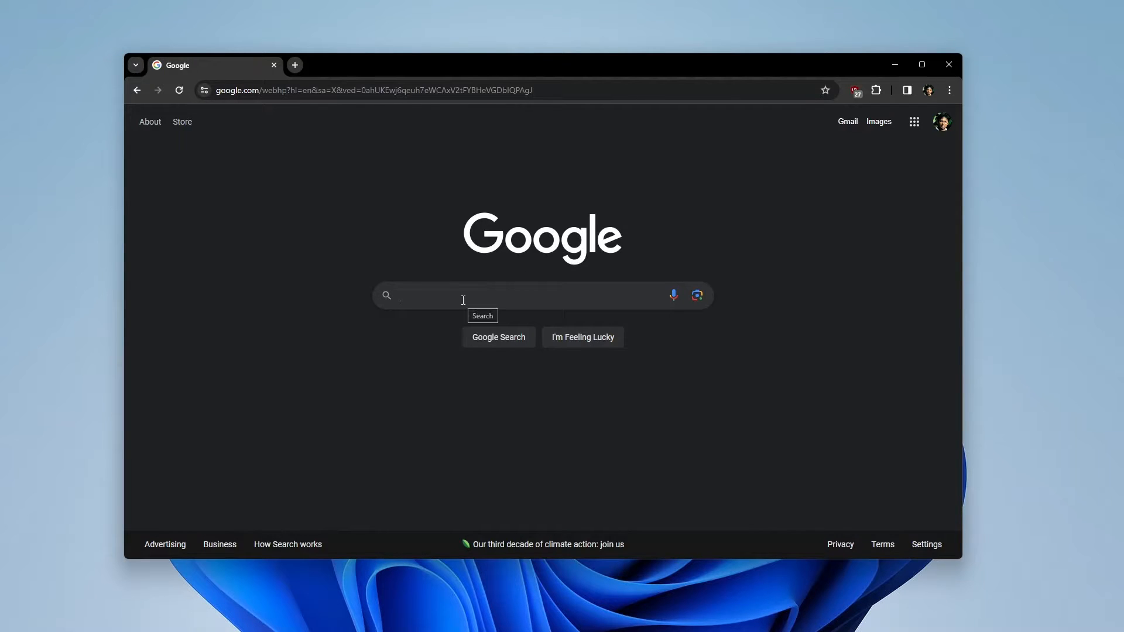
# Search Google for 'data recovery software' and scroll through the results
pyautogui.write('data recov')
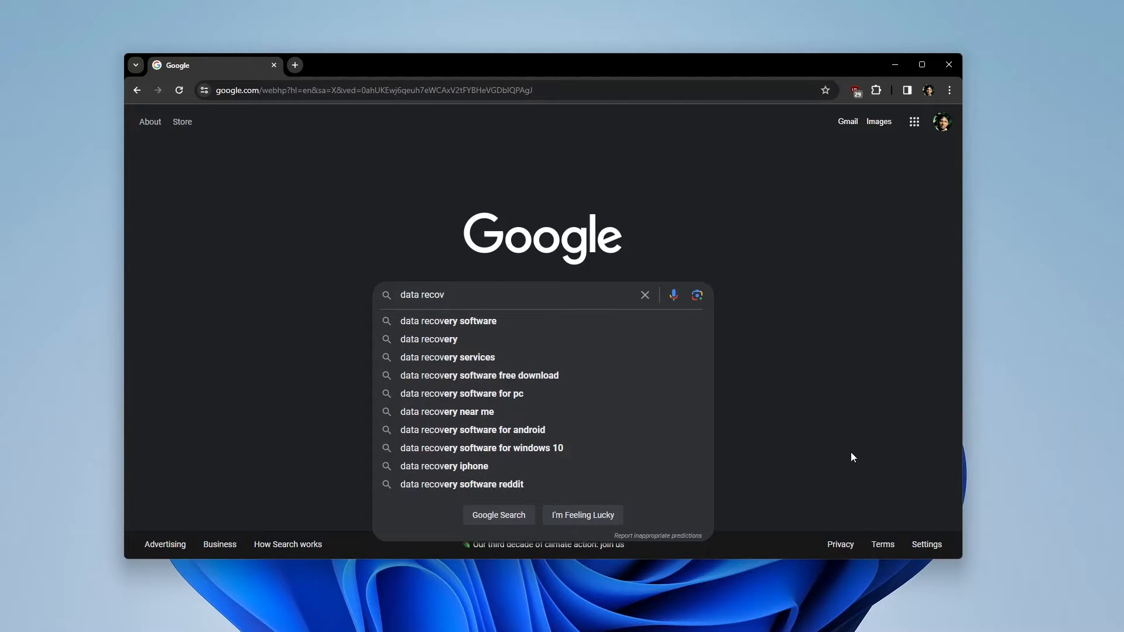
pyautogui.click(448, 321)
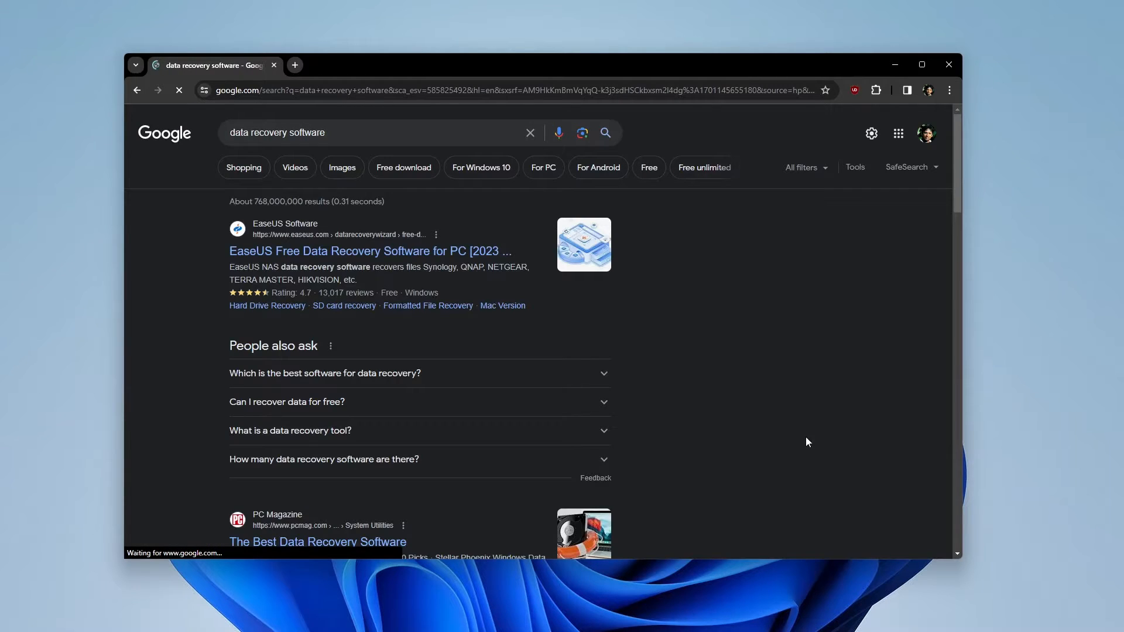
pyautogui.scroll(-3)
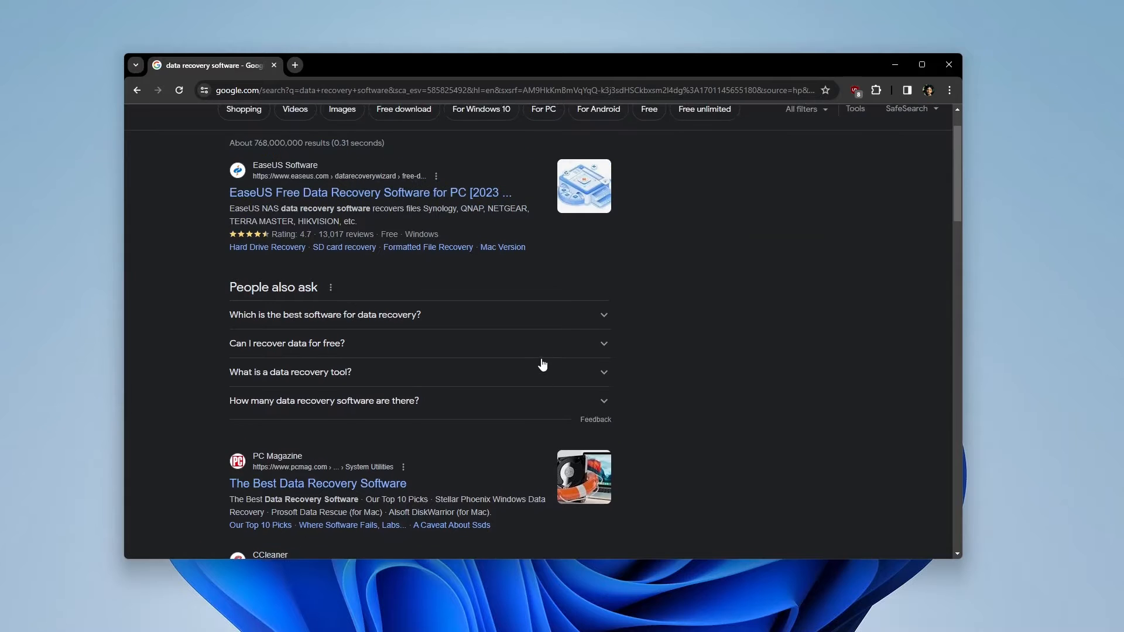
pyautogui.scroll(-3)
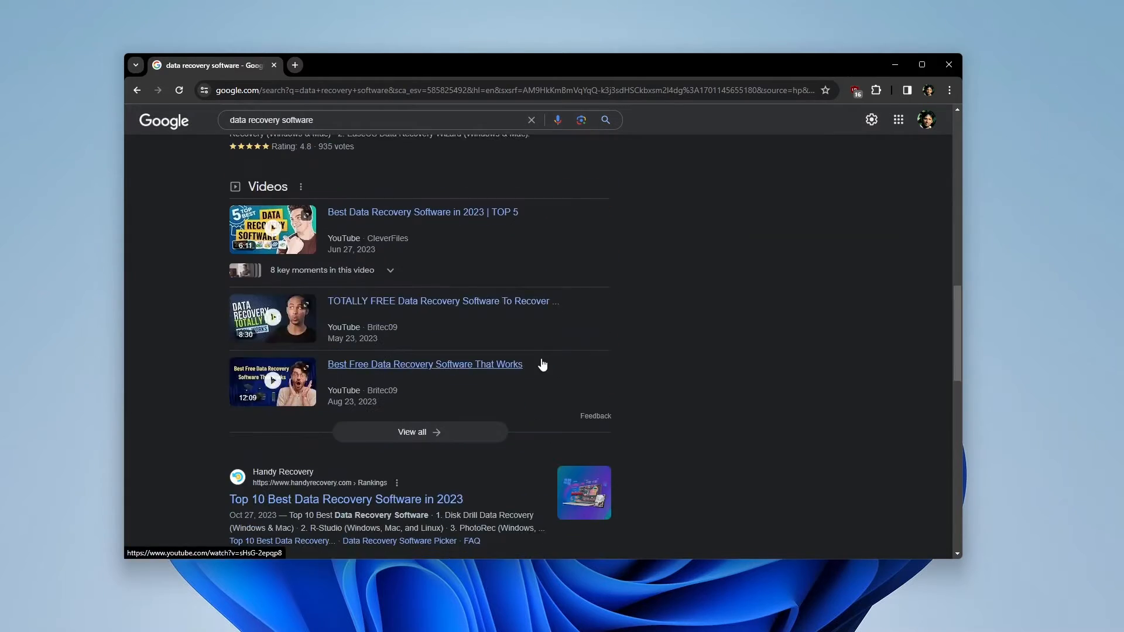
pyautogui.scroll(-3)
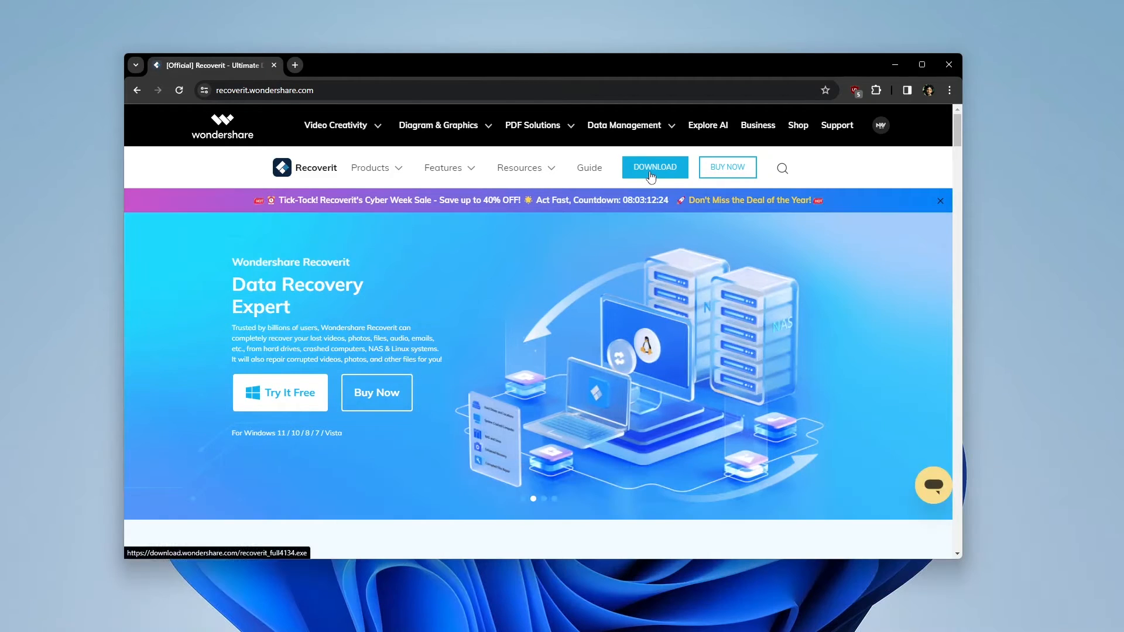
# Download the Recoverit installer and run recoverit_setup_full4134 from Downloads
pyautogui.click(654, 167)
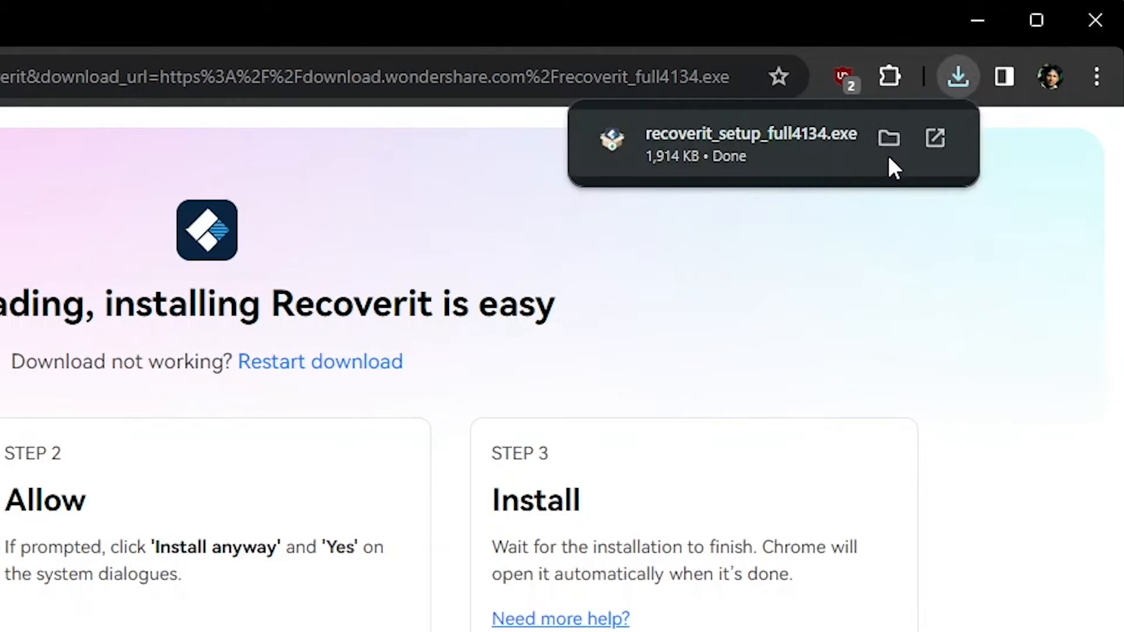
pyautogui.click(890, 138)
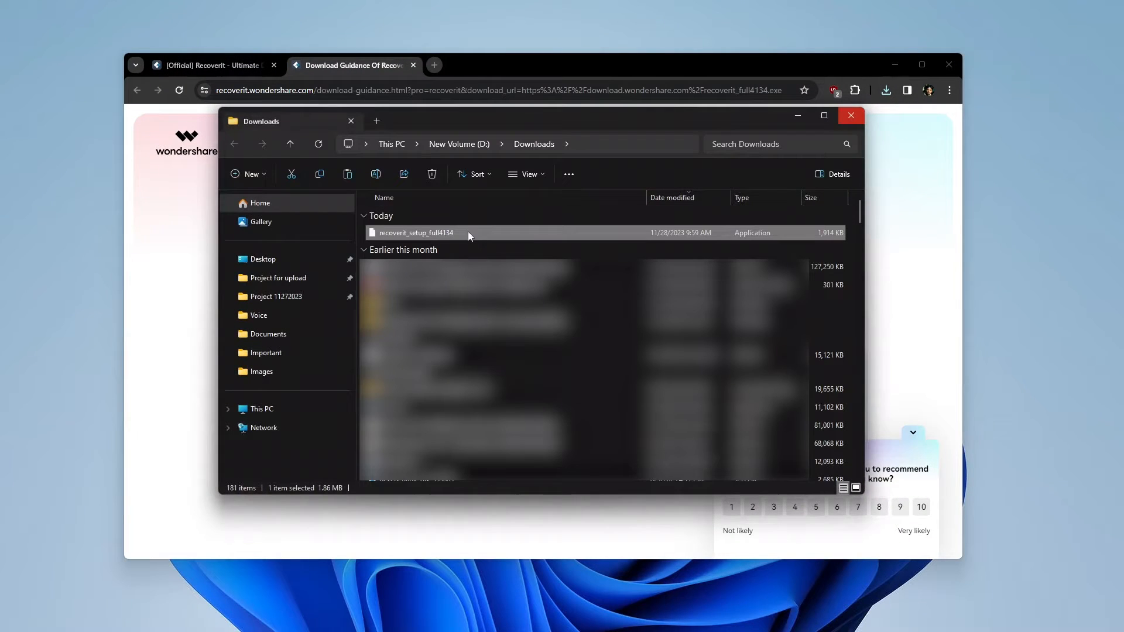
pyautogui.doubleClick(415, 232)
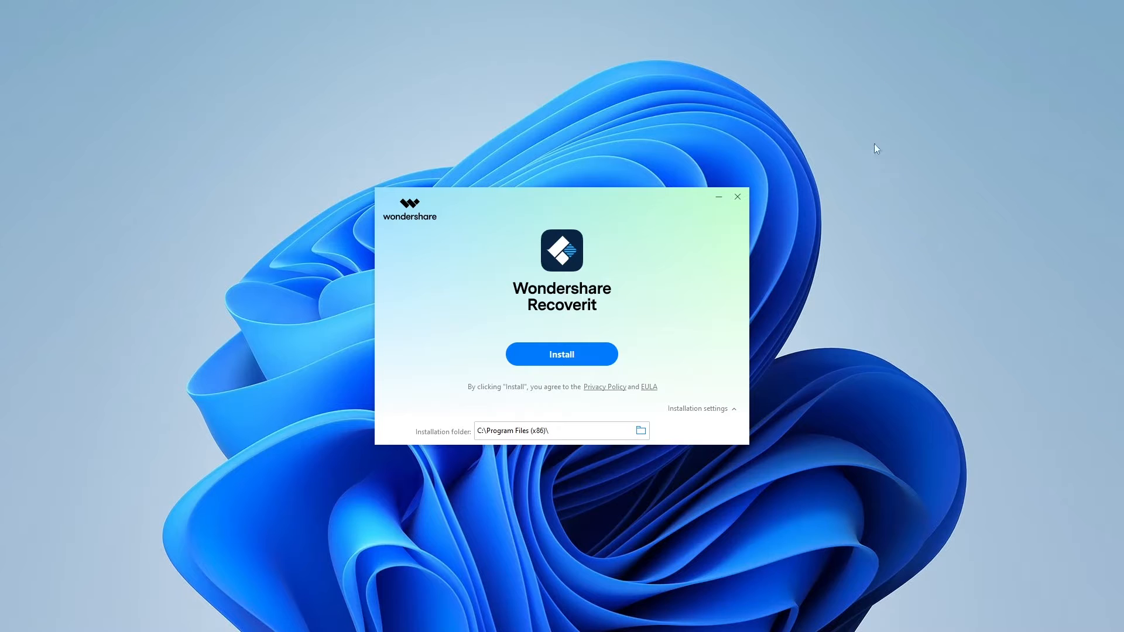
# Install Wondershare Recoverit with the default settings
pyautogui.click(561, 354)
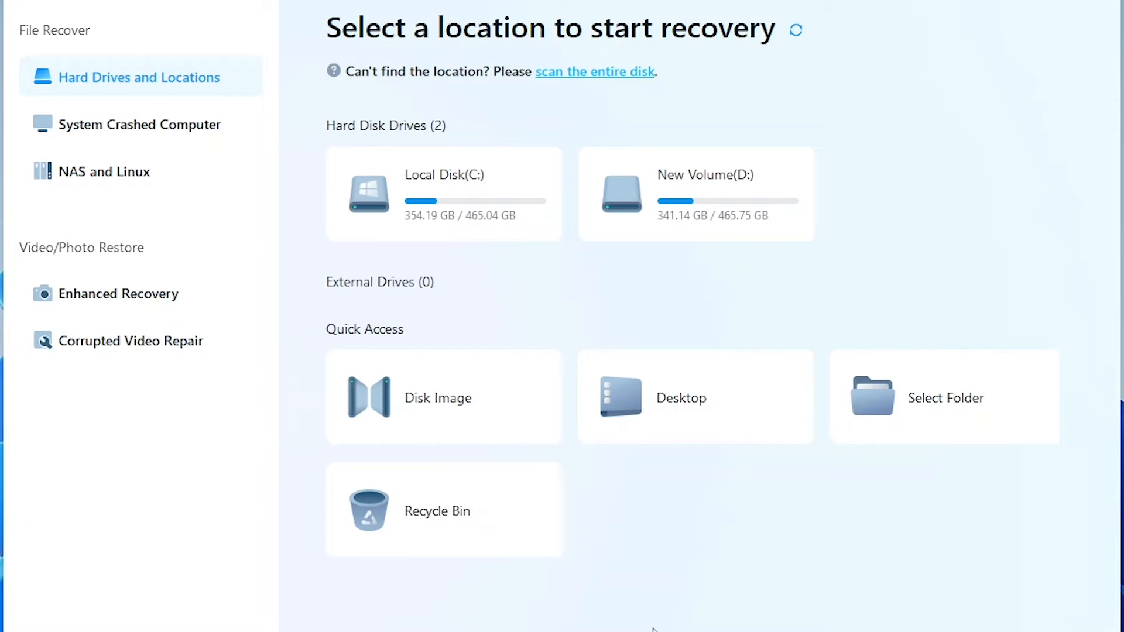
pyautogui.moveTo(706, 202)
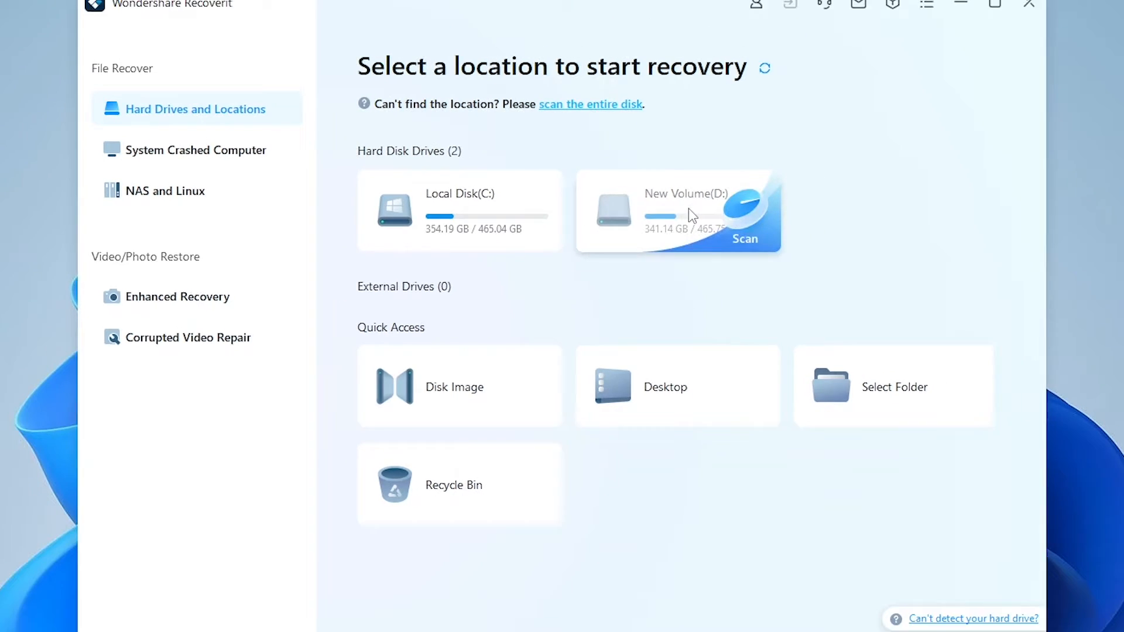
# Scan the New Volume (D:) drive for deleted files
pyautogui.click(744, 238)
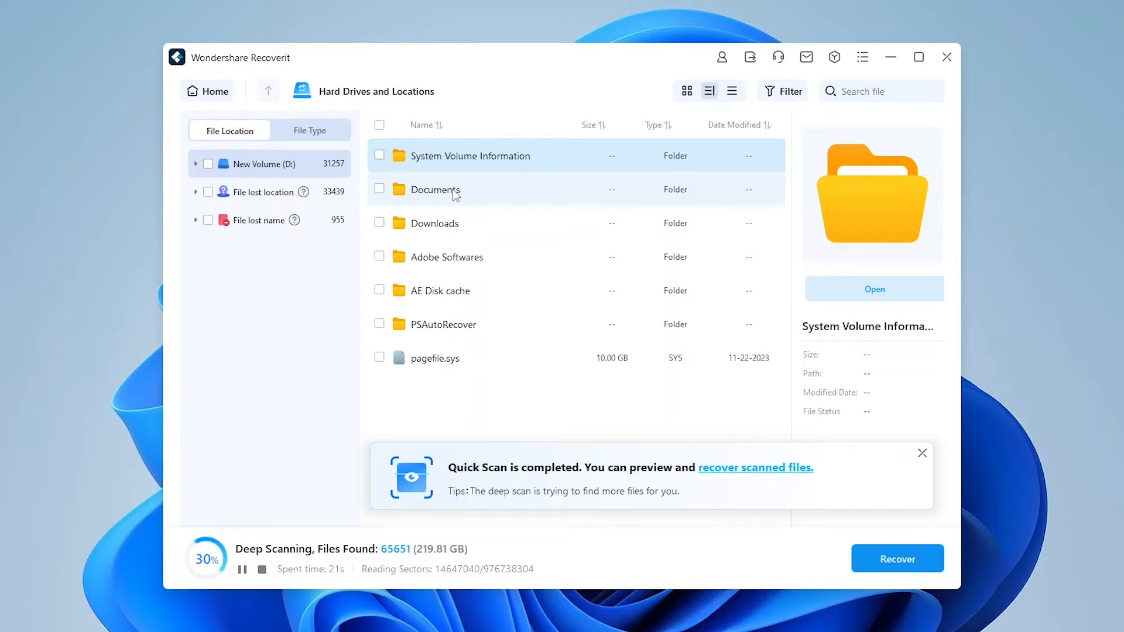
# Open Documents in the scan results and scroll through the Project 11272023 files
pyautogui.doubleClick(436, 189)
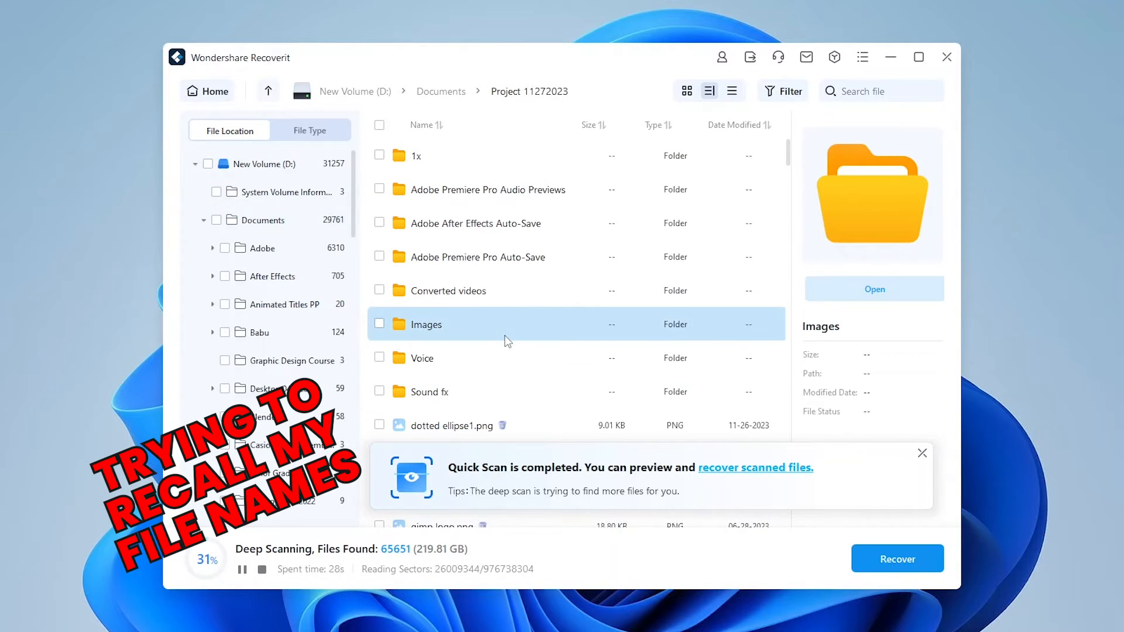
pyautogui.scroll(-3)
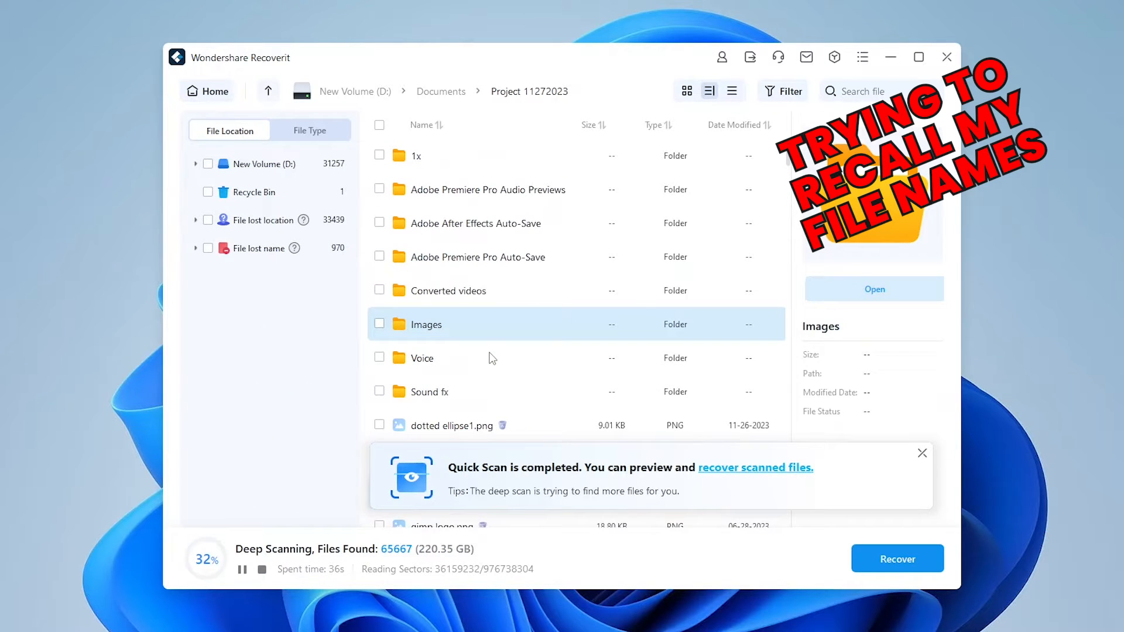
pyautogui.scroll(-3)
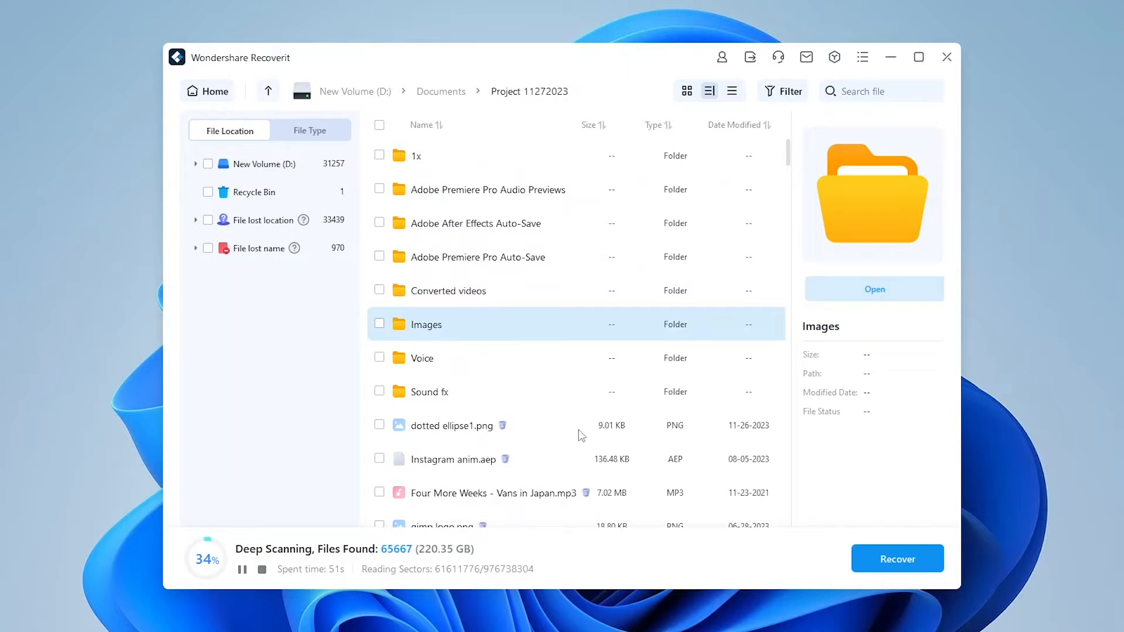
# Mark all 1,510 files (5.27 GB) in Project 11272023 and start recovery
pyautogui.click(416, 156)
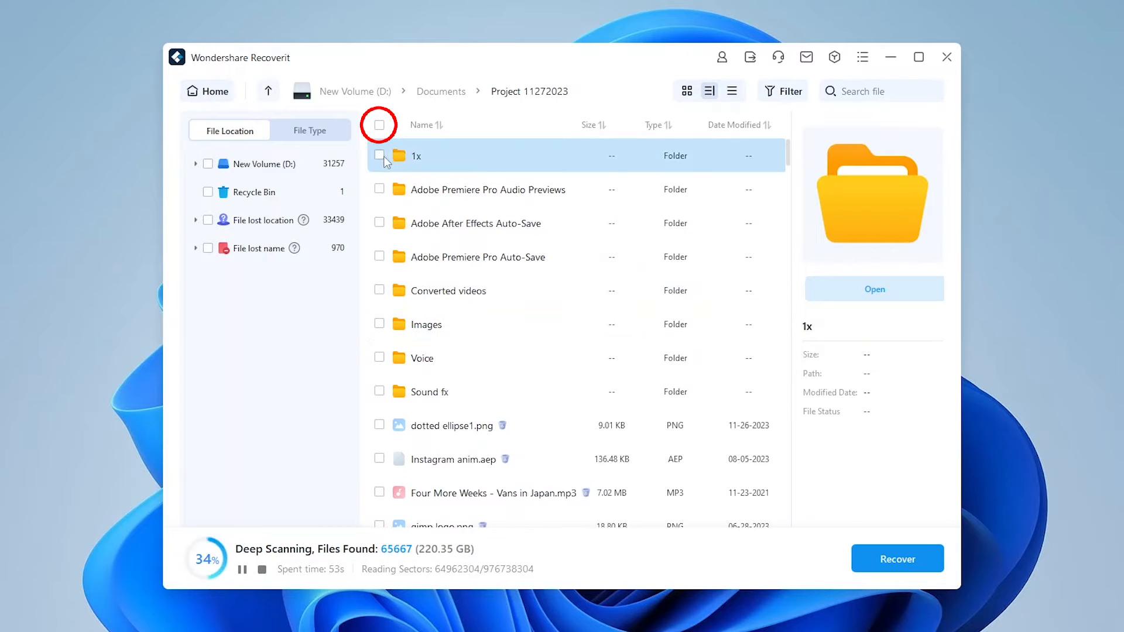
pyautogui.click(378, 125)
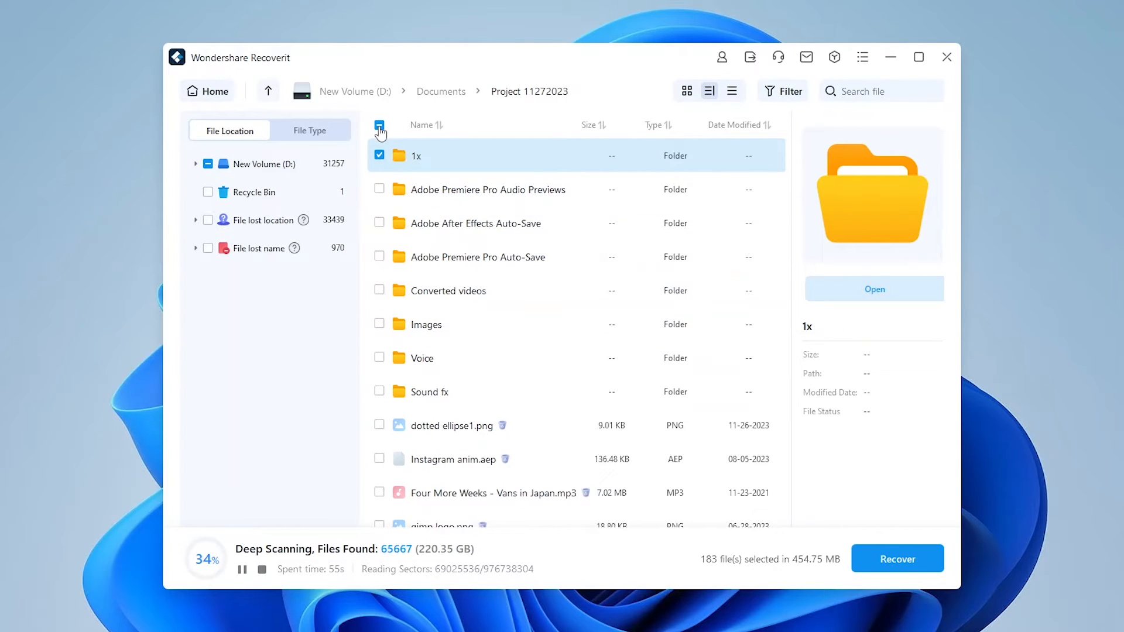
pyautogui.click(378, 125)
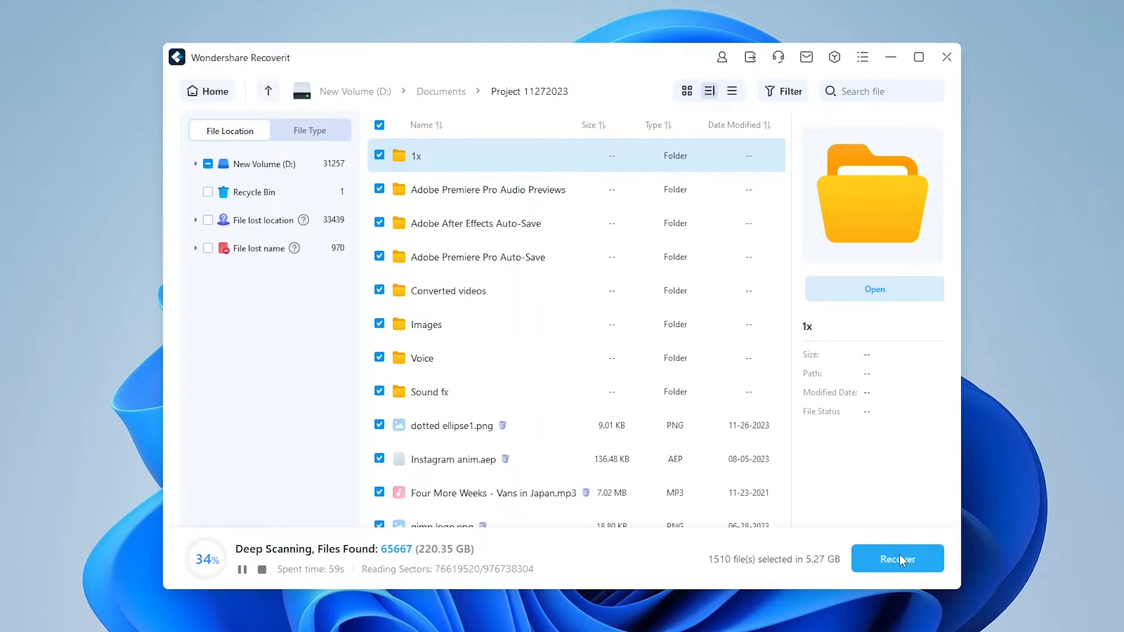
pyautogui.click(897, 559)
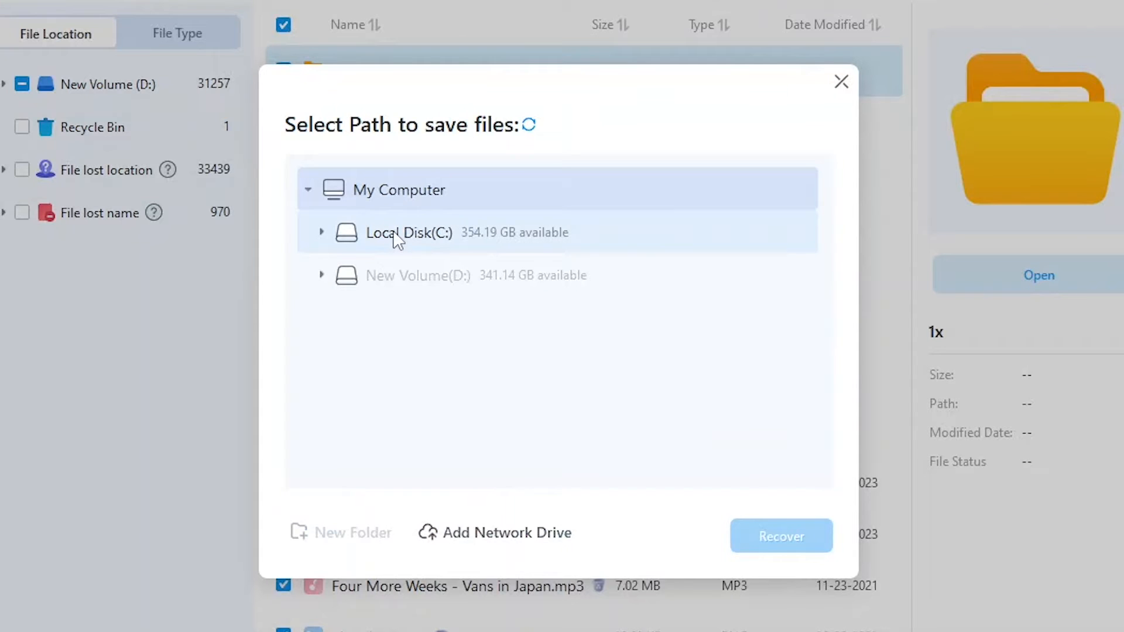
# Save the 1,510 recovered files to Desktop on Local Disk (C:)
pyautogui.click(408, 233)
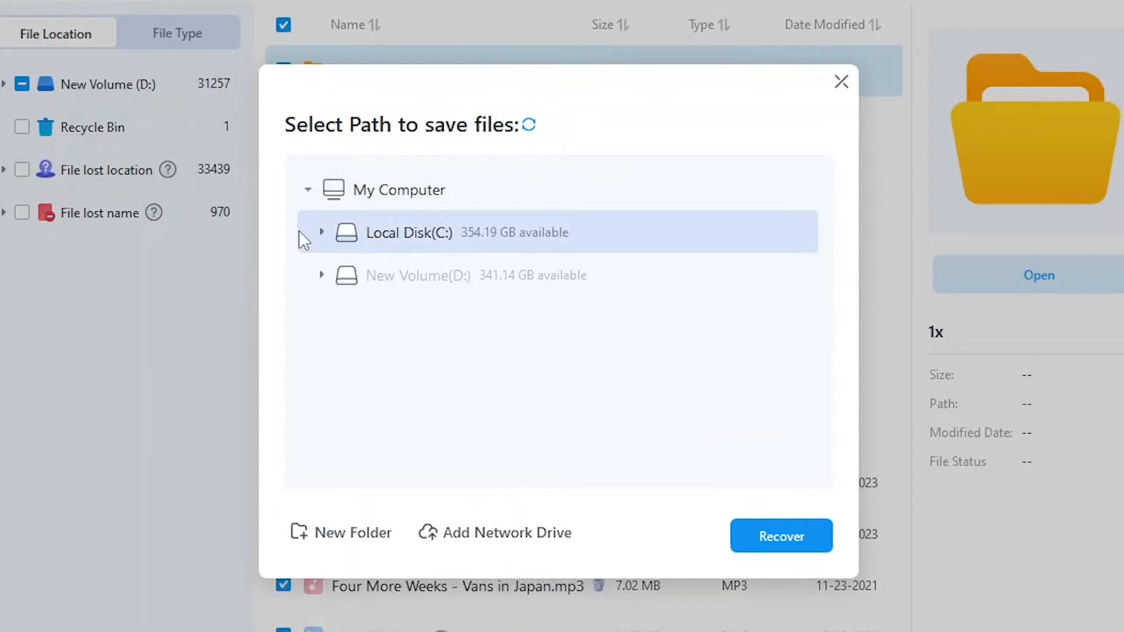
pyautogui.click(322, 233)
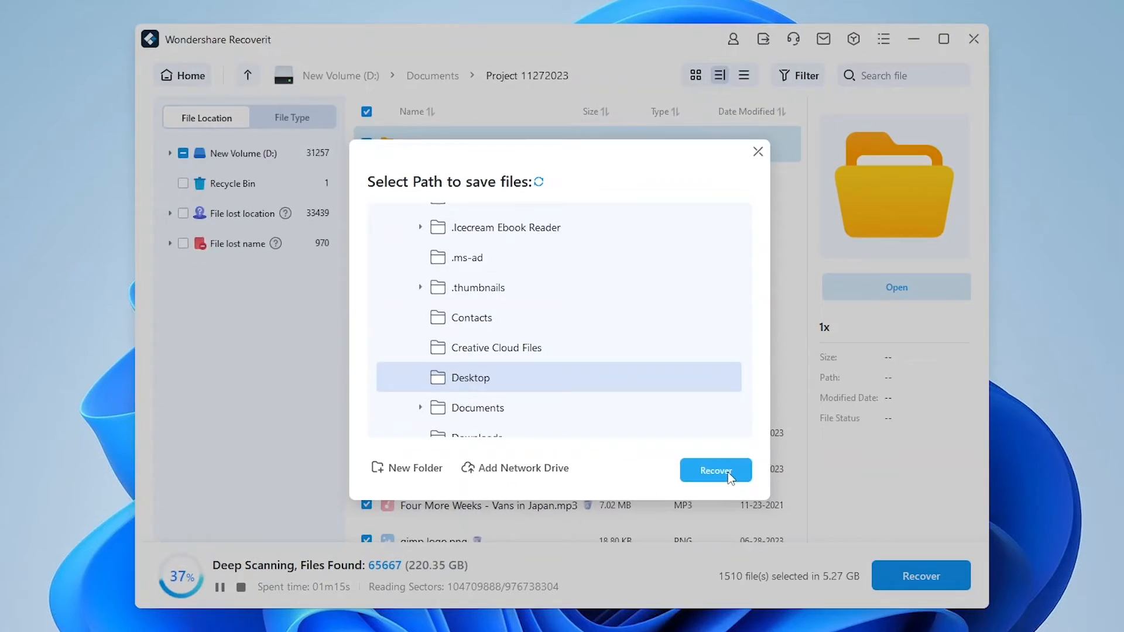
pyautogui.click(716, 470)
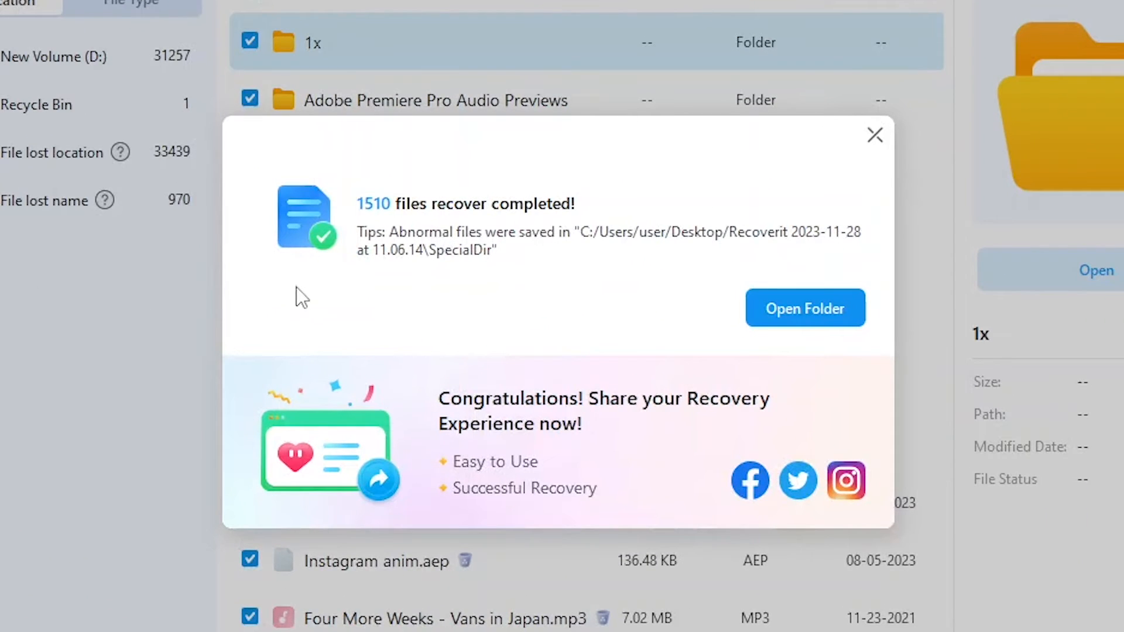
# Browse the Desktop Recoverit folder through D > Documents > Project 11272023 to check the files
pyautogui.click(805, 307)
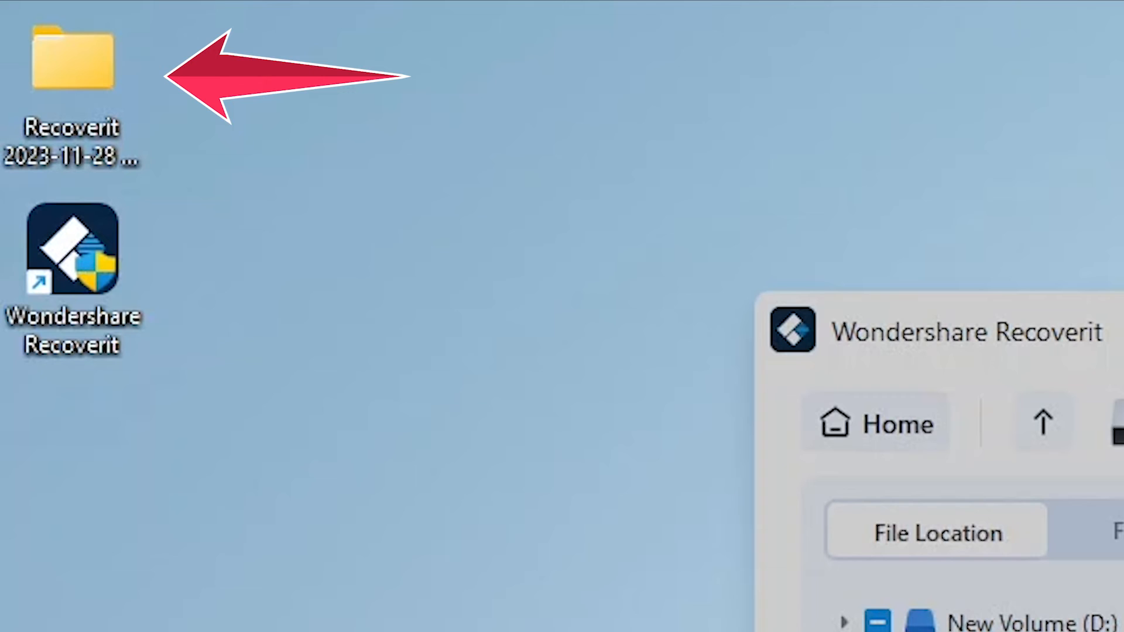
pyautogui.doubleClick(70, 64)
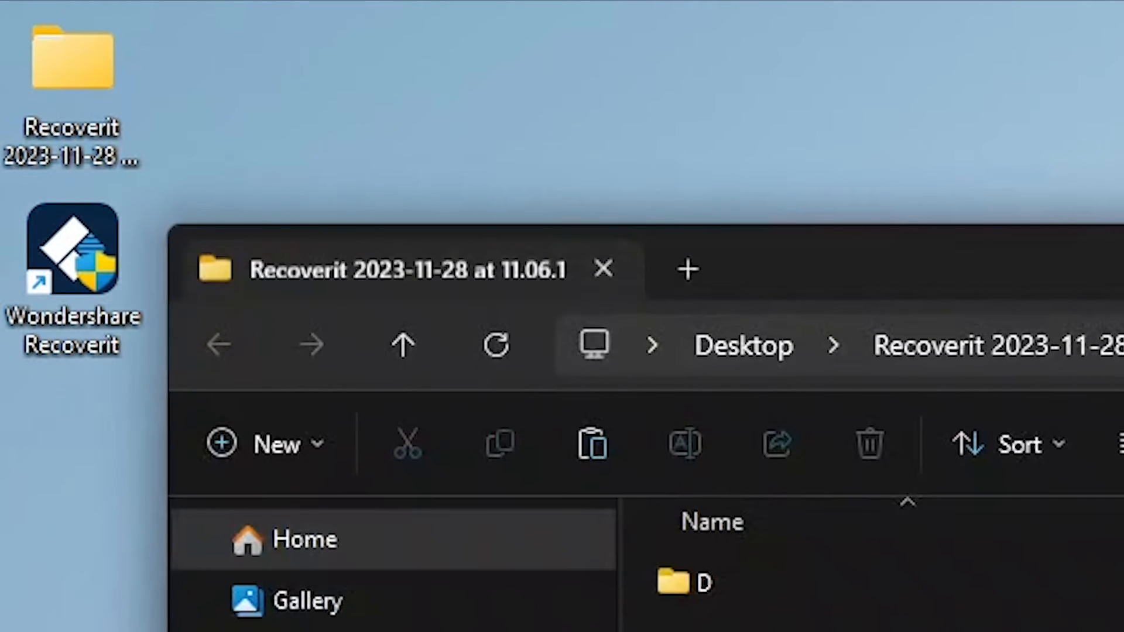
pyautogui.doubleClick(679, 580)
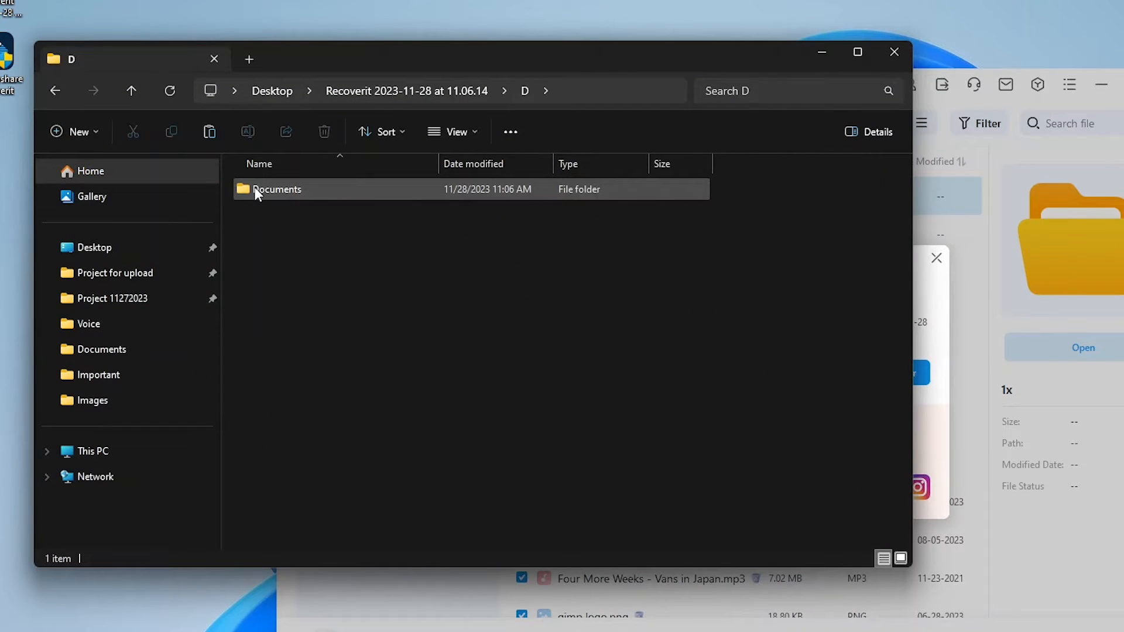
pyautogui.doubleClick(277, 189)
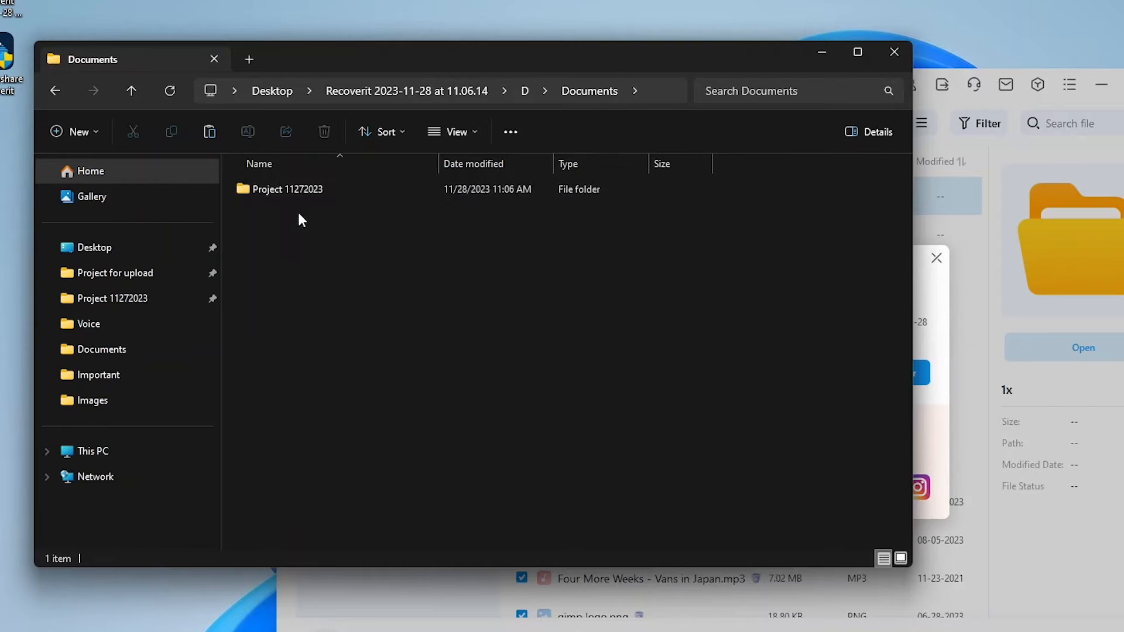
pyautogui.doubleClick(287, 189)
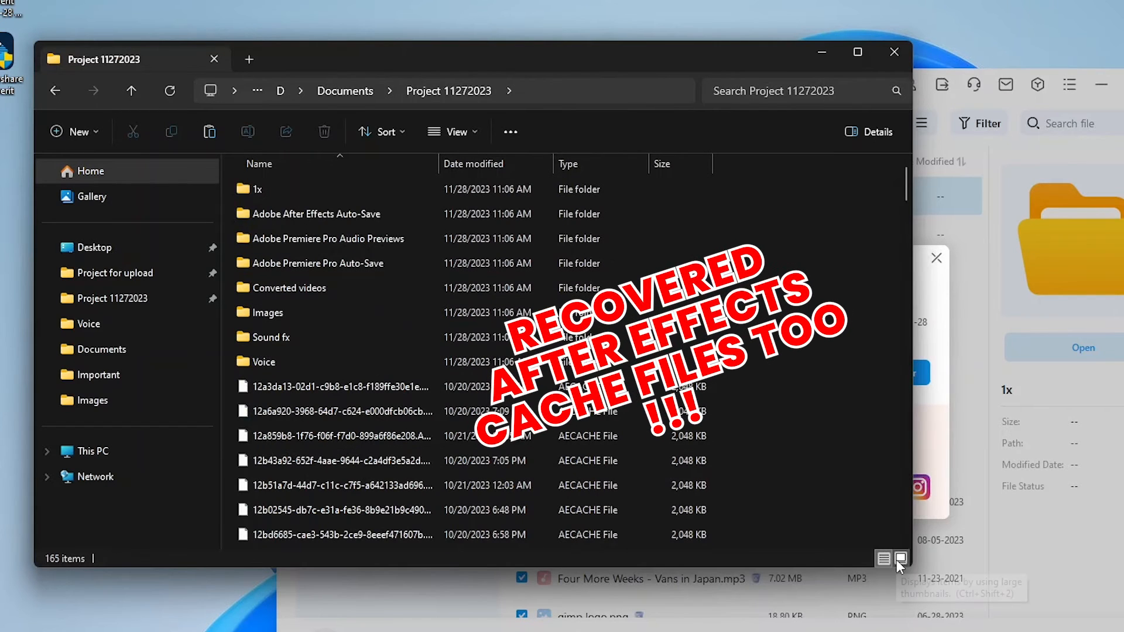
pyautogui.scroll(-3)
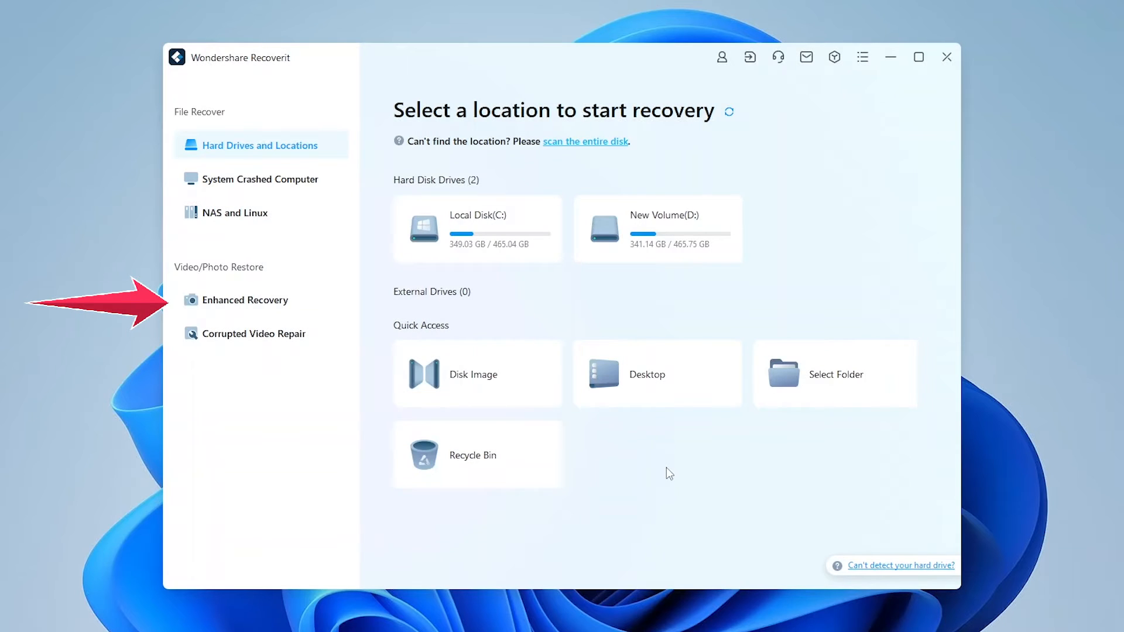
# Run an Enhanced Recovery scan of New Volume (D:) for MP4, MOV and M4V videos
pyautogui.click(244, 300)
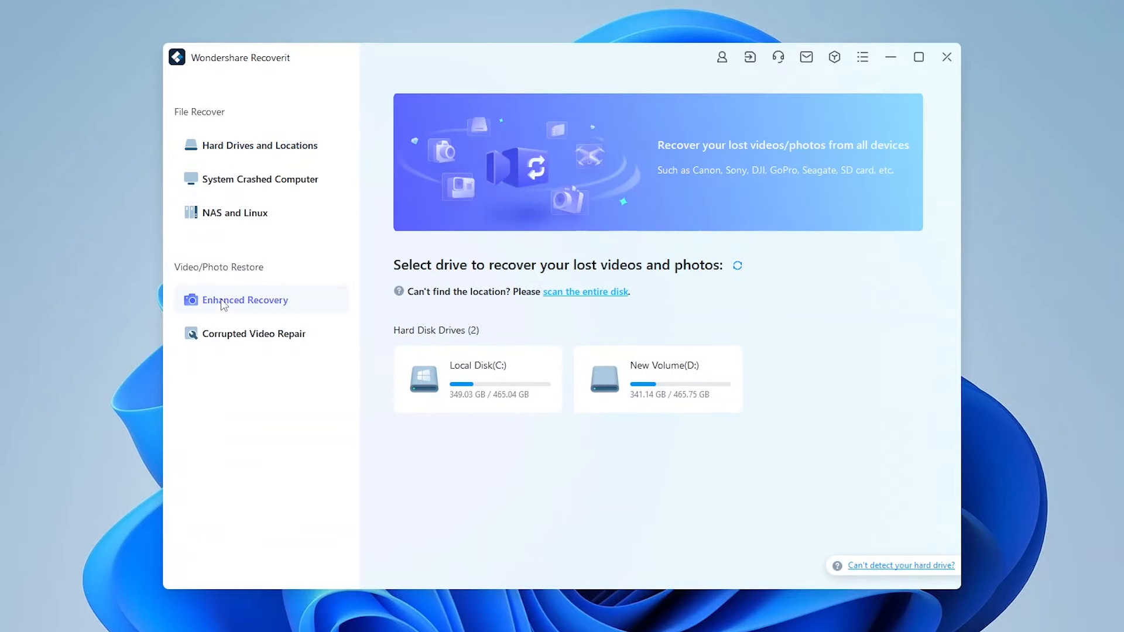
pyautogui.moveTo(663, 385)
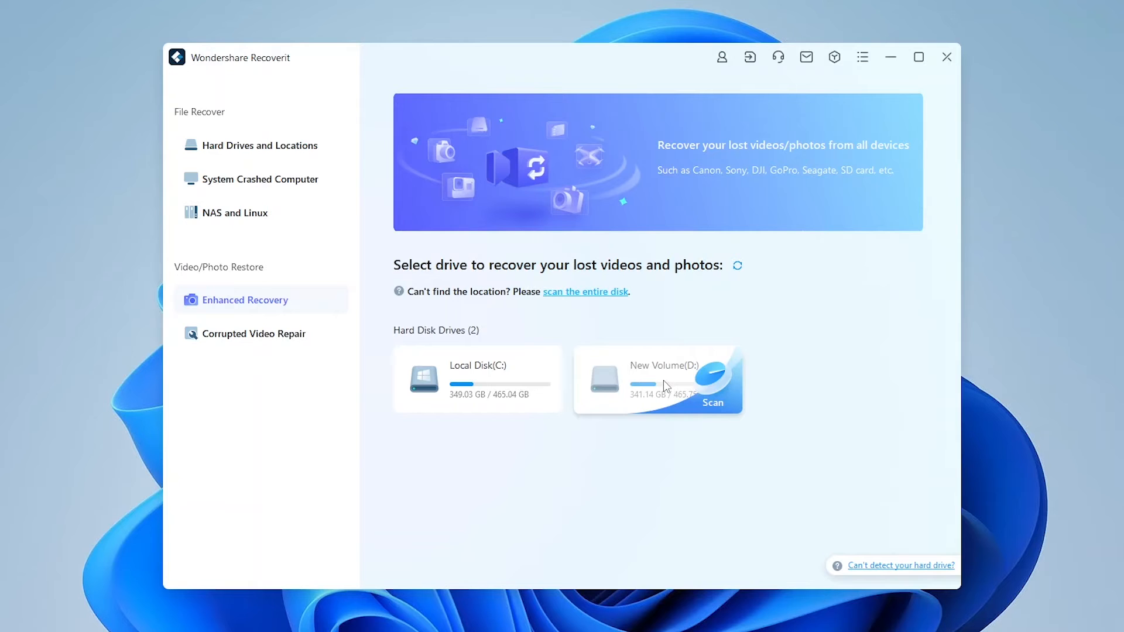
pyautogui.click(712, 402)
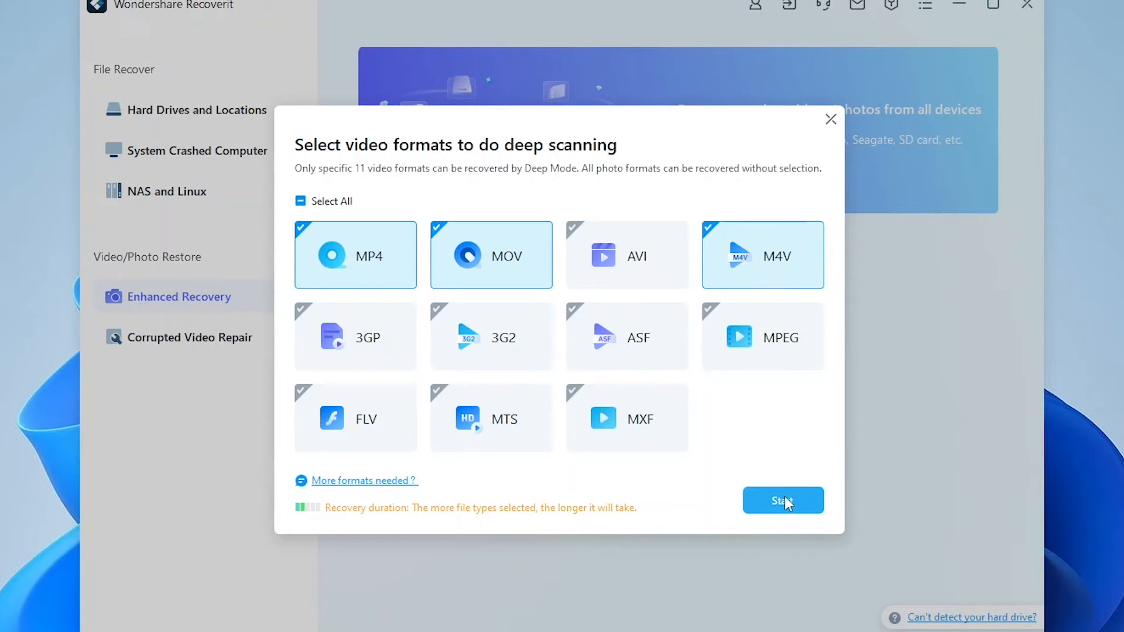
pyautogui.click(783, 500)
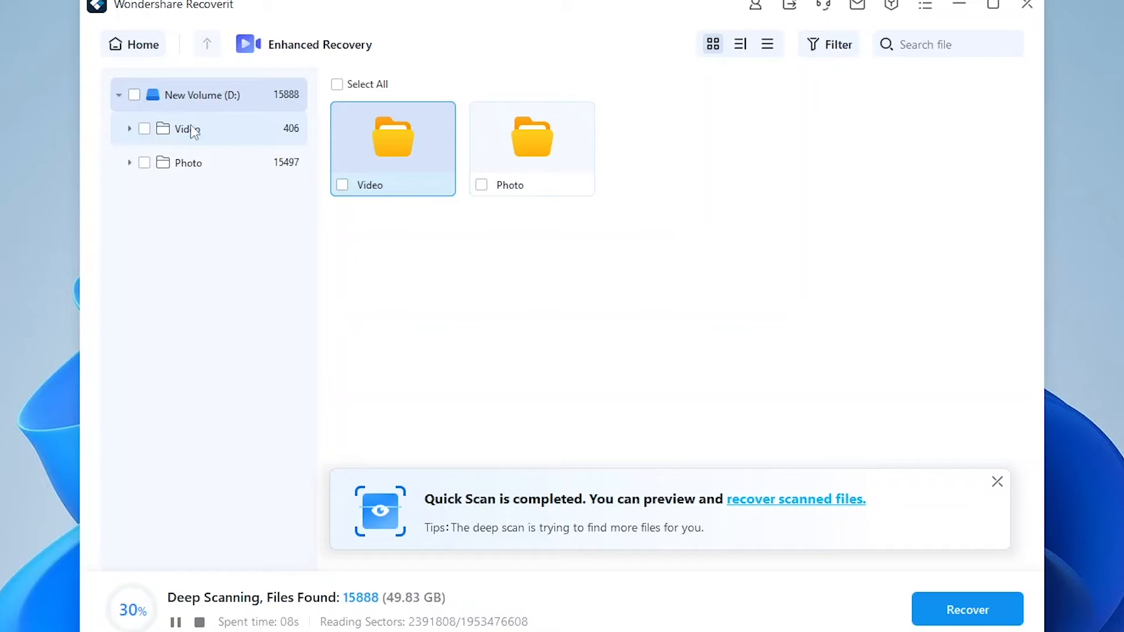
# Show Video > Other Videos > mp4 as a detailed list and select all 361 videos (32.33 GB)
pyautogui.click(188, 129)
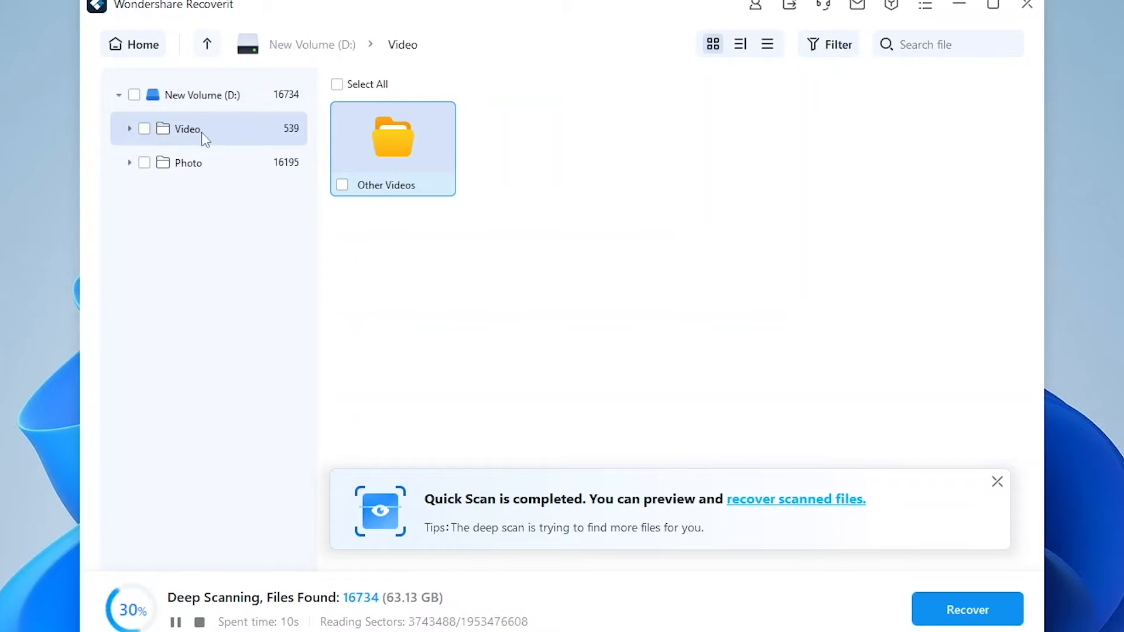
pyautogui.click(129, 128)
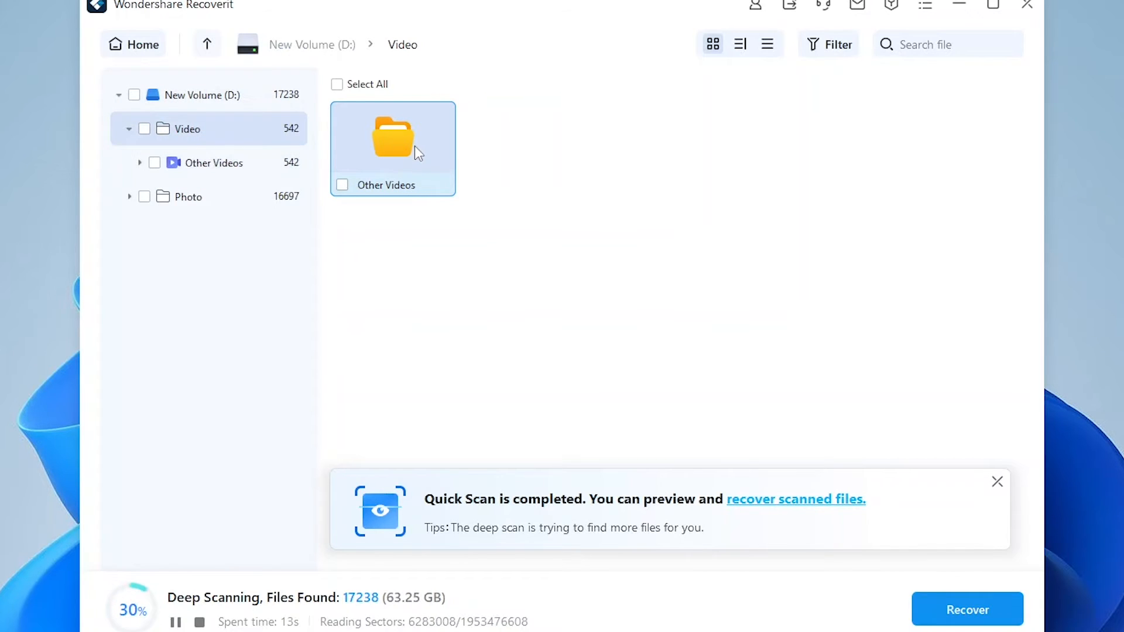
pyautogui.doubleClick(392, 137)
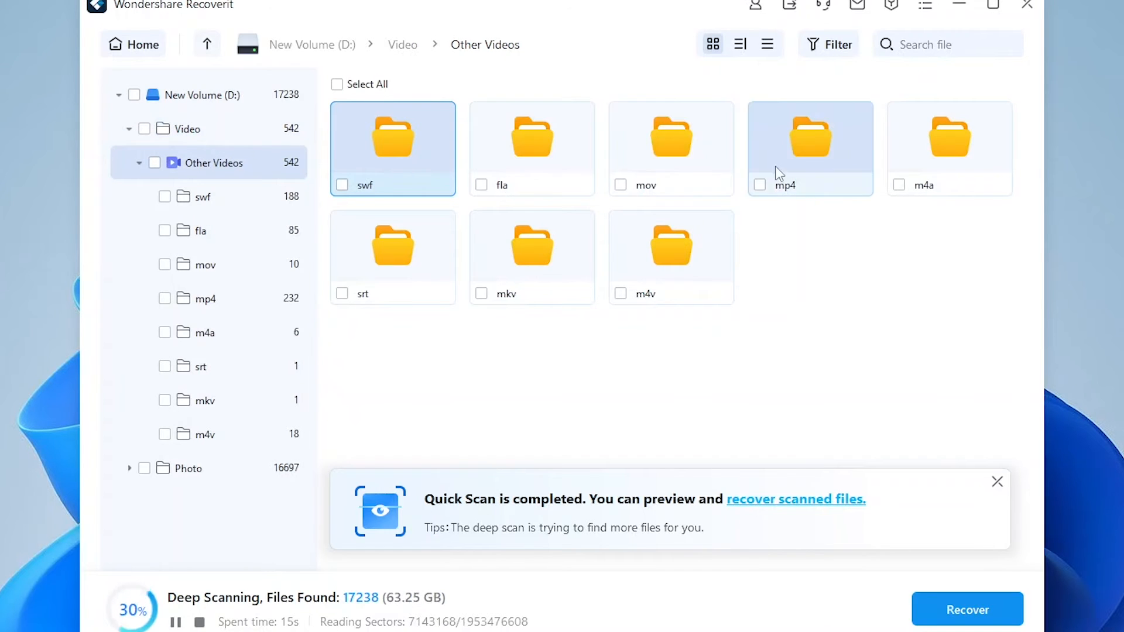
pyautogui.click(205, 299)
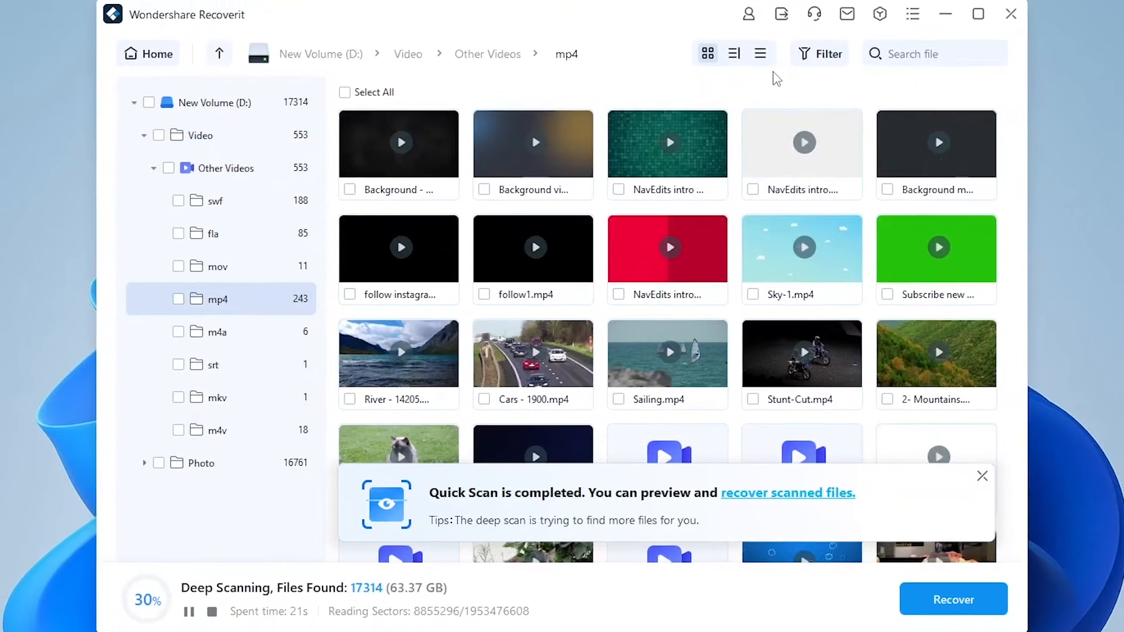
pyautogui.click(759, 54)
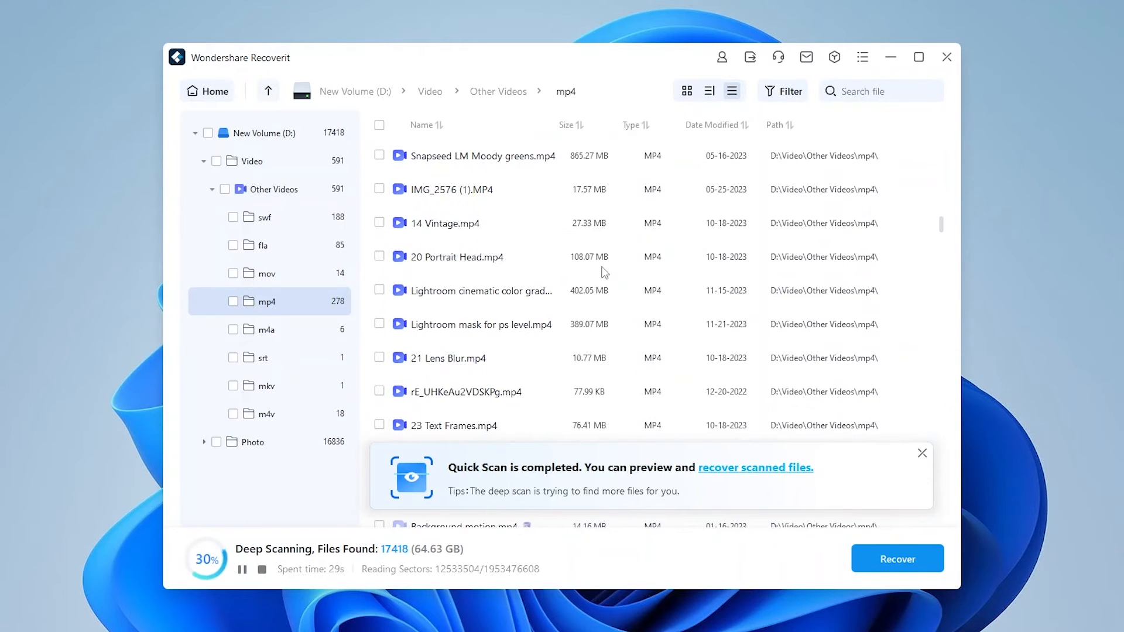
pyautogui.scroll(-3)
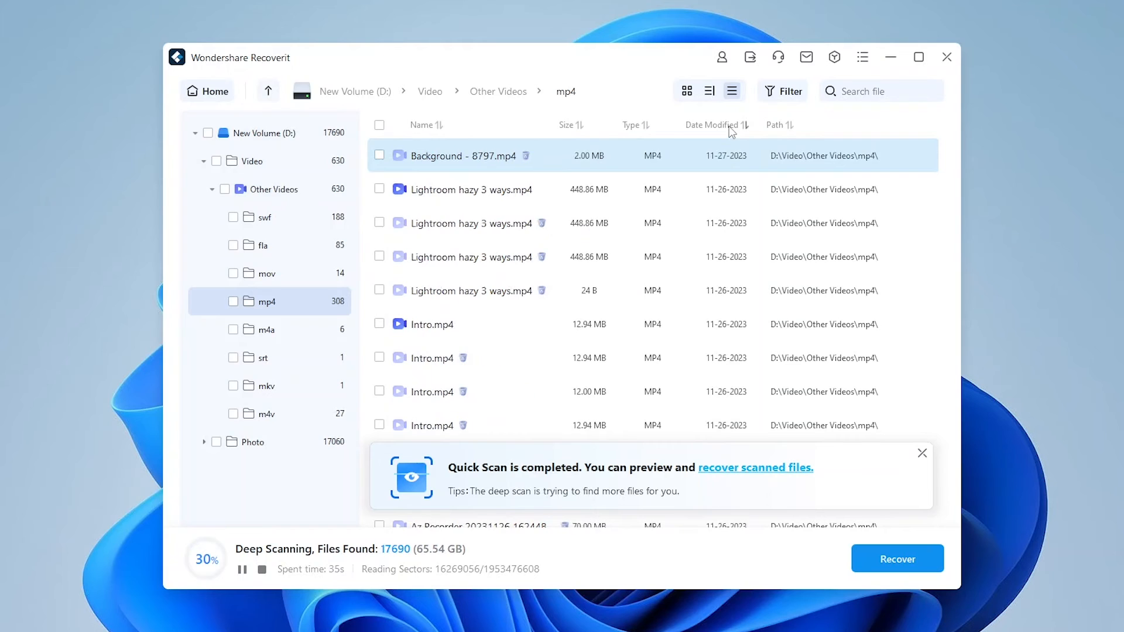
pyautogui.moveTo(421, 198)
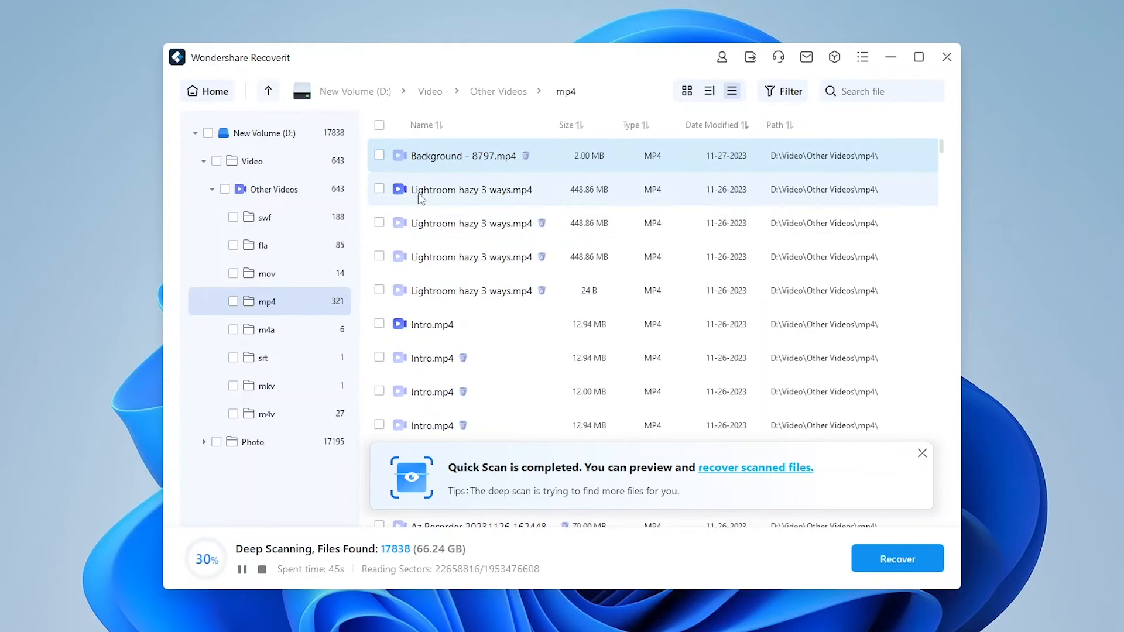
pyautogui.click(378, 189)
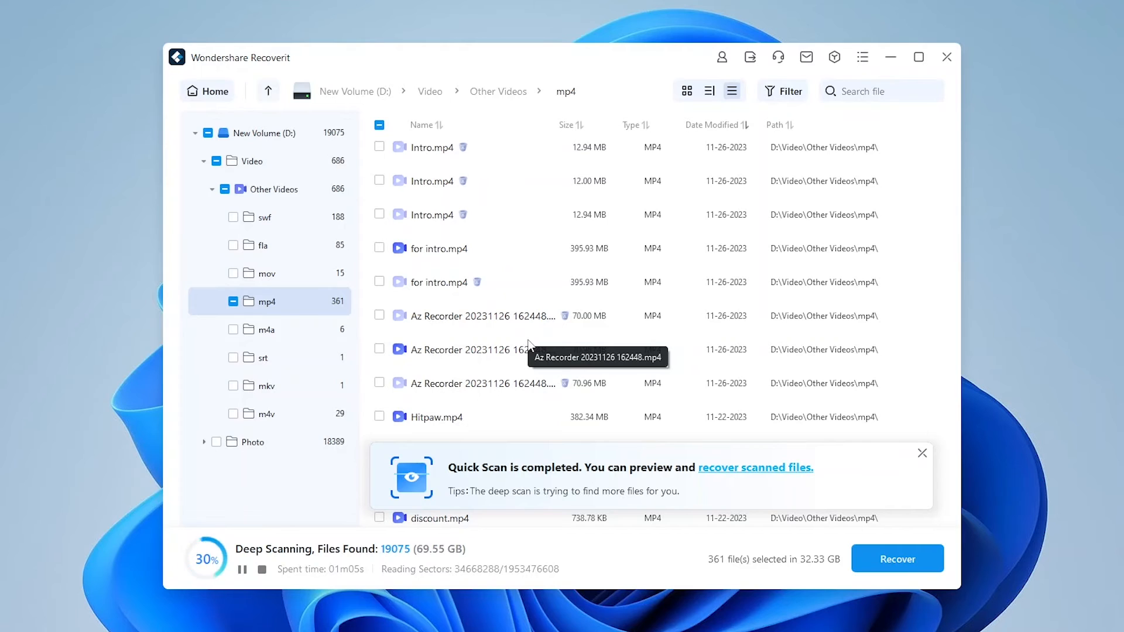
# Tick the Az Recorder video and recover the marked videos to the Desktop
pyautogui.click(379, 349)
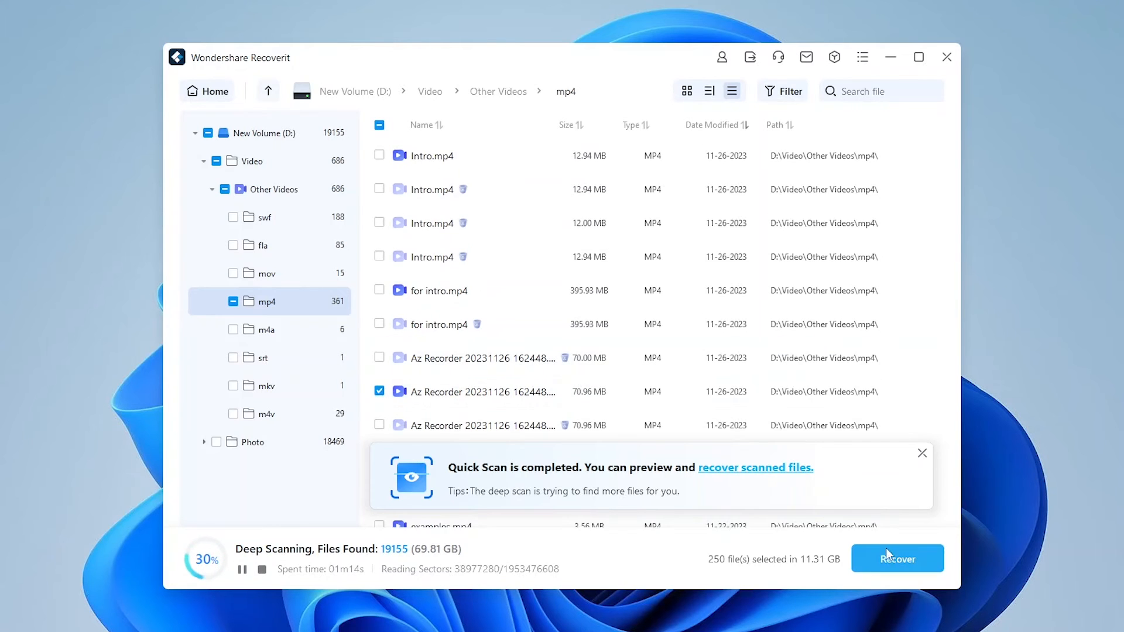
pyautogui.click(897, 559)
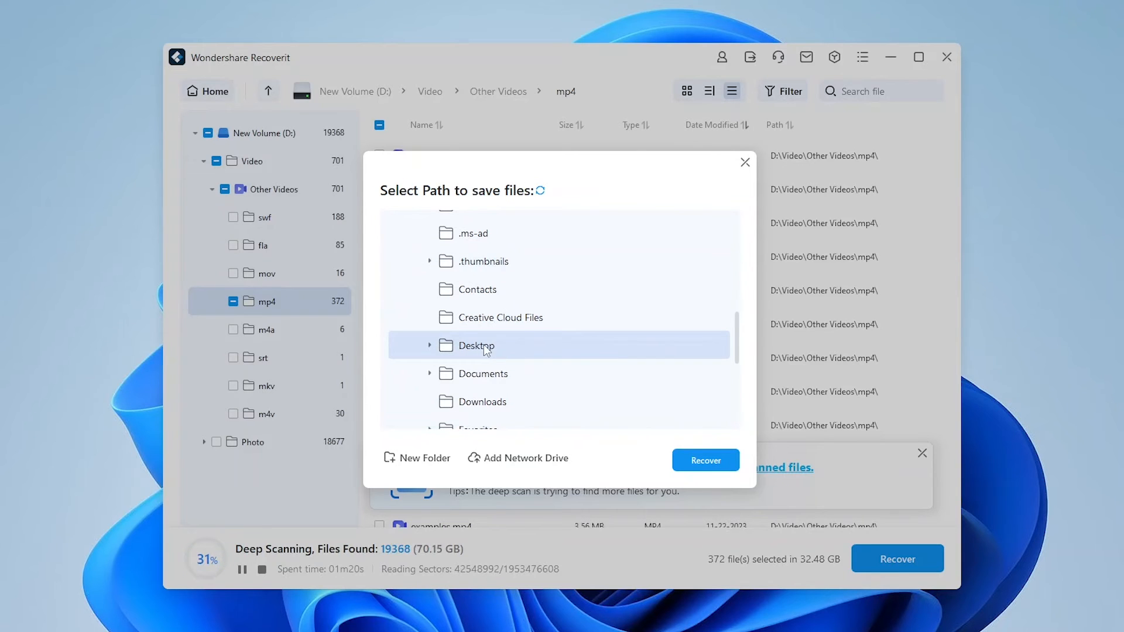
pyautogui.click(705, 461)
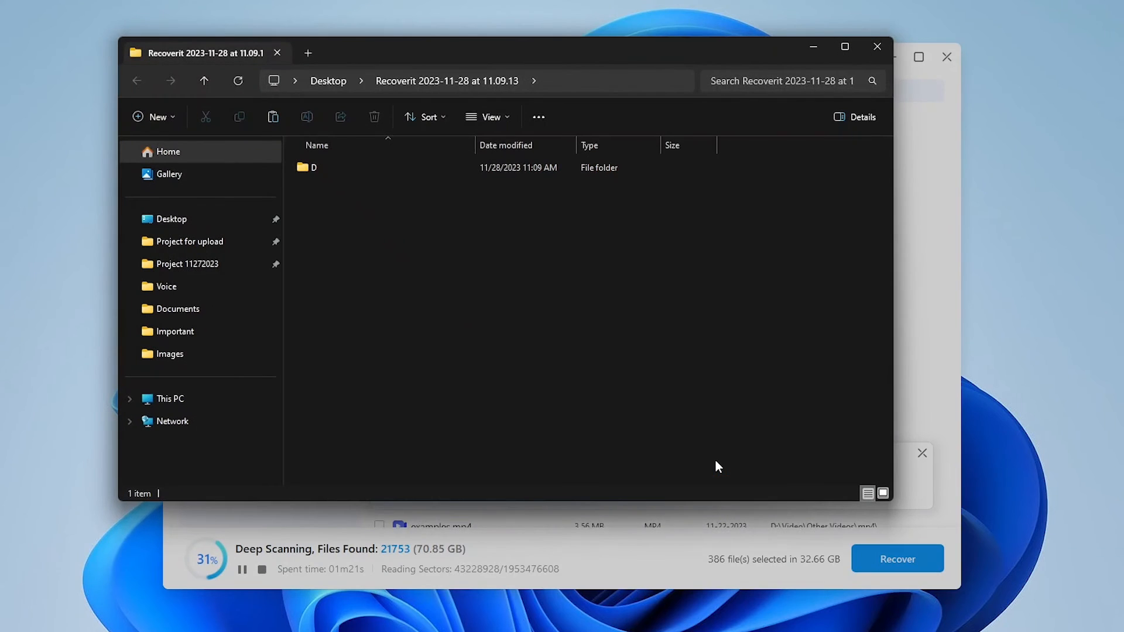
# Browse the recovered D > Video > mp4 folder, play the Az Recorder video, then close Explorer
pyautogui.doubleClick(313, 168)
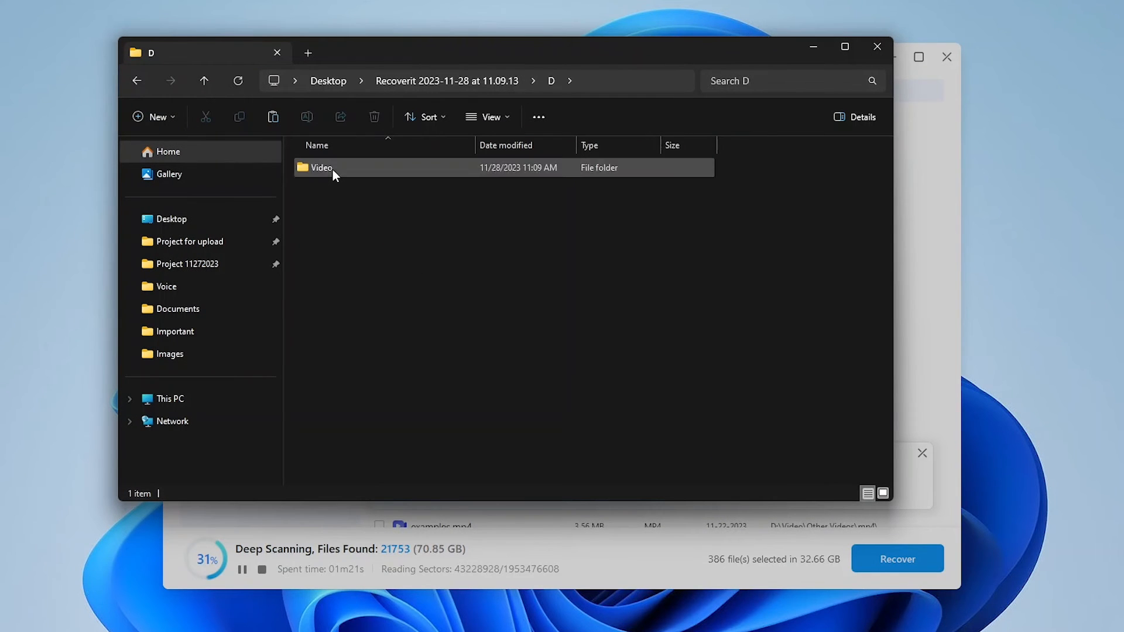
pyautogui.doubleClick(322, 168)
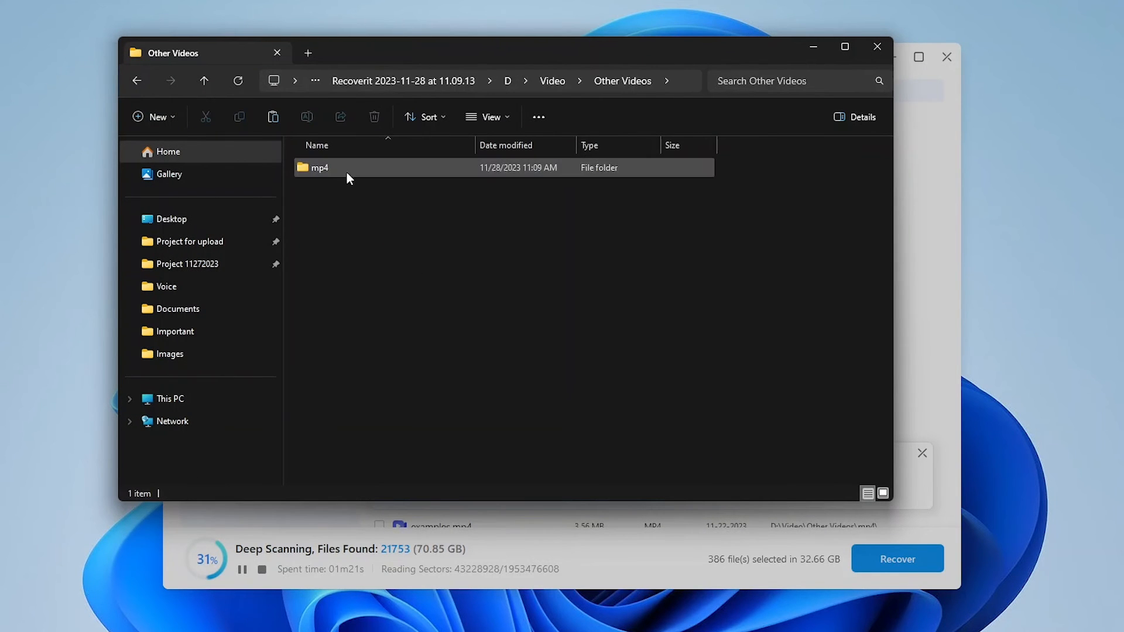
pyautogui.doubleClick(320, 167)
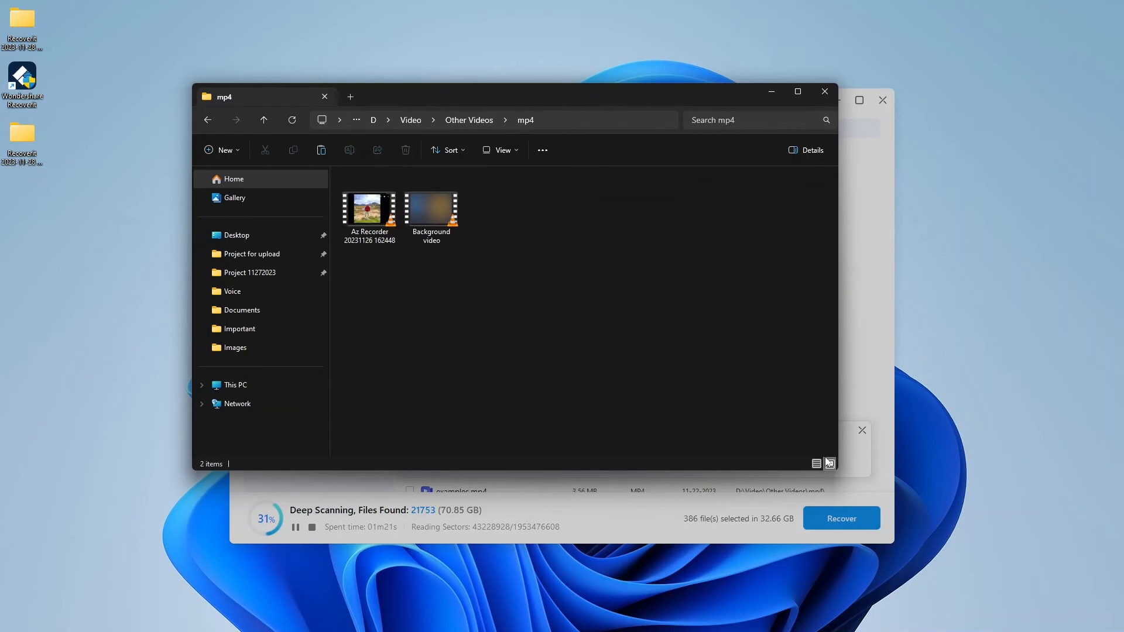
pyautogui.click(431, 211)
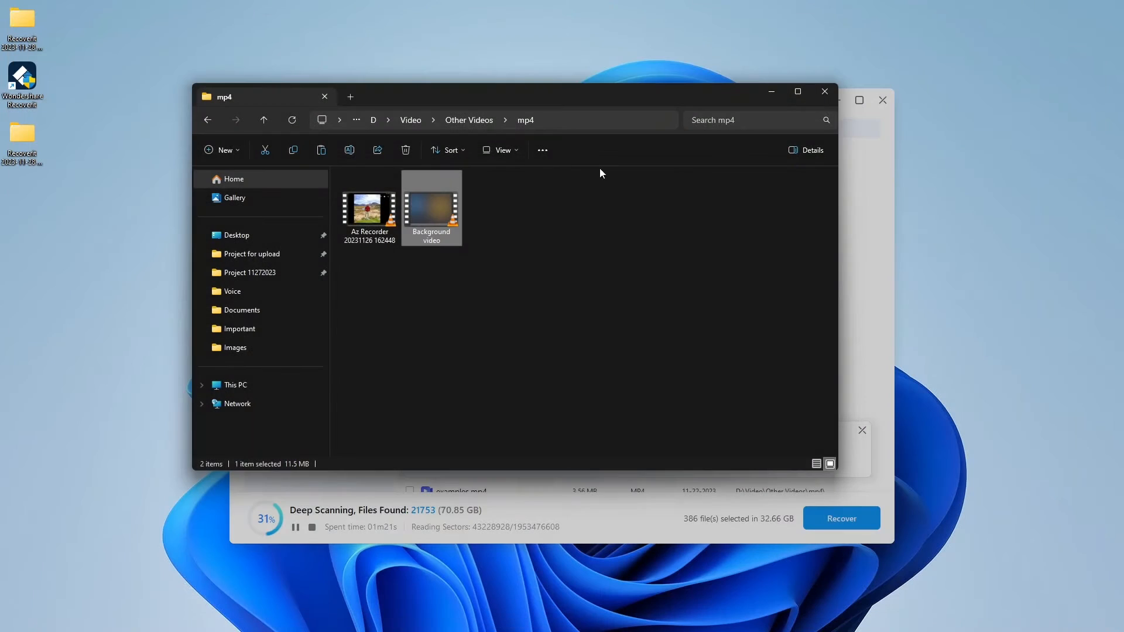
pyautogui.moveTo(382, 225)
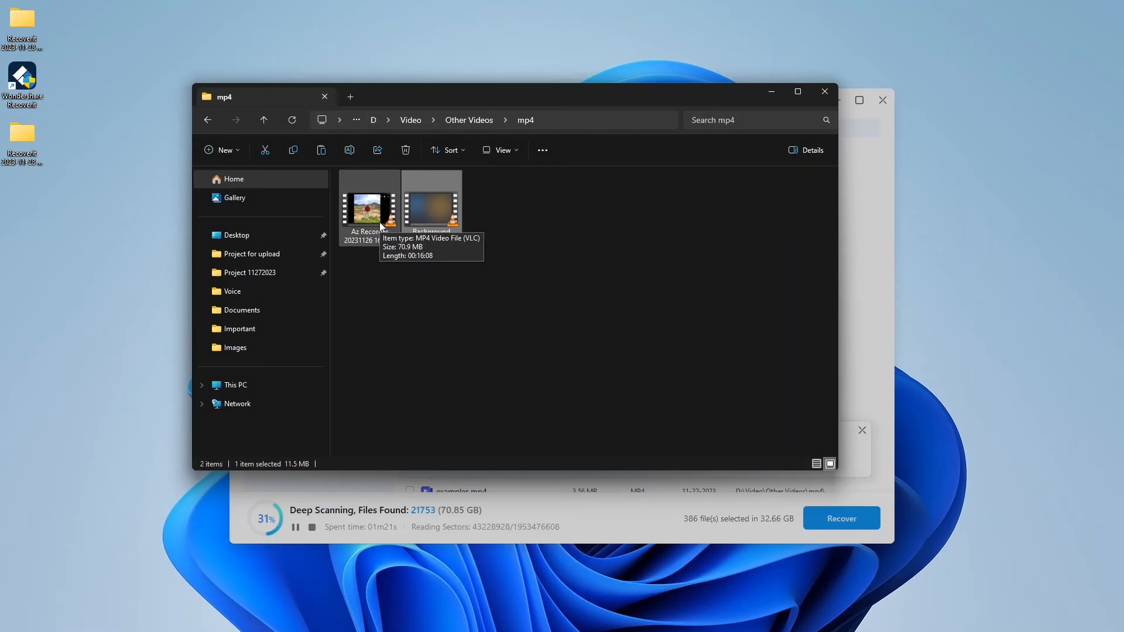
pyautogui.doubleClick(369, 205)
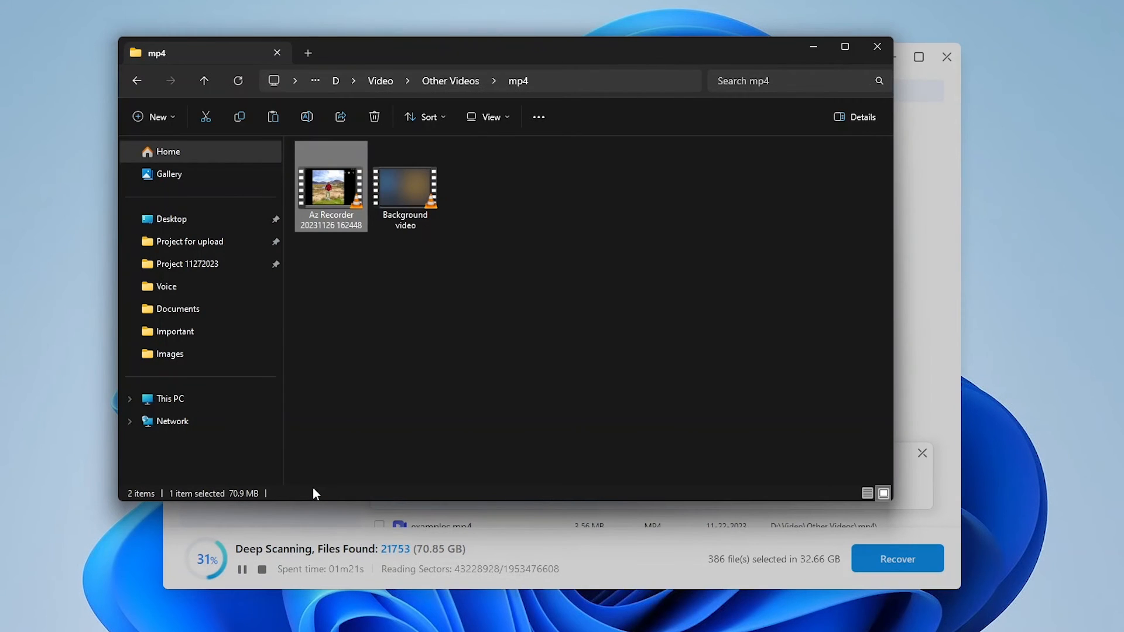
pyautogui.click(878, 48)
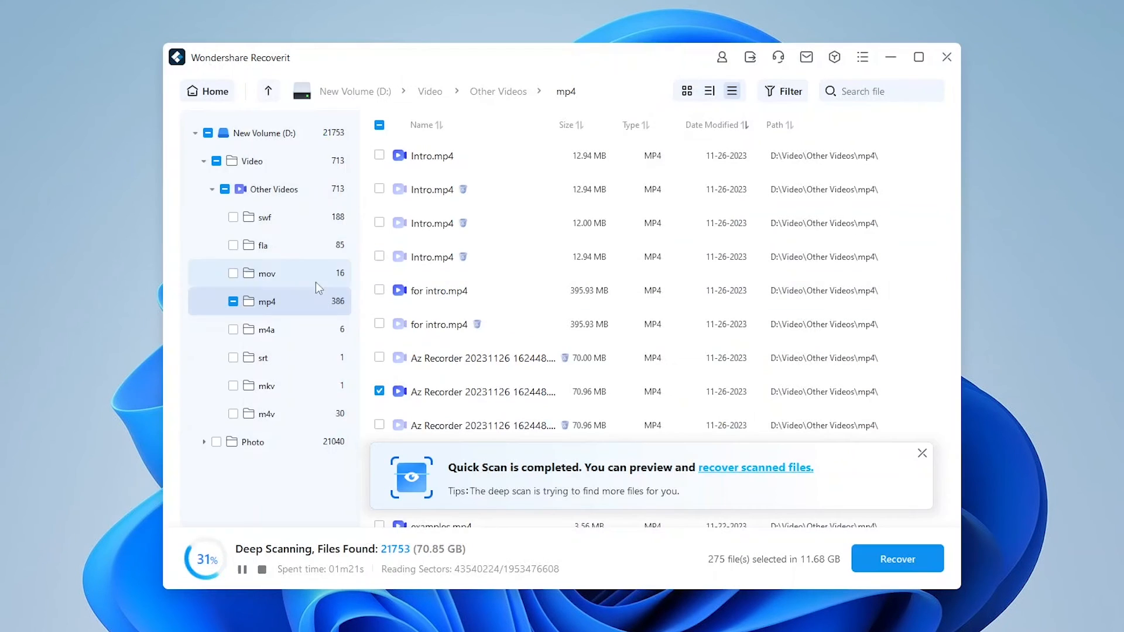
# Go Home, preview the Corrupted Video Repair page, then return to Hard Drives and Locations
pyautogui.click(207, 90)
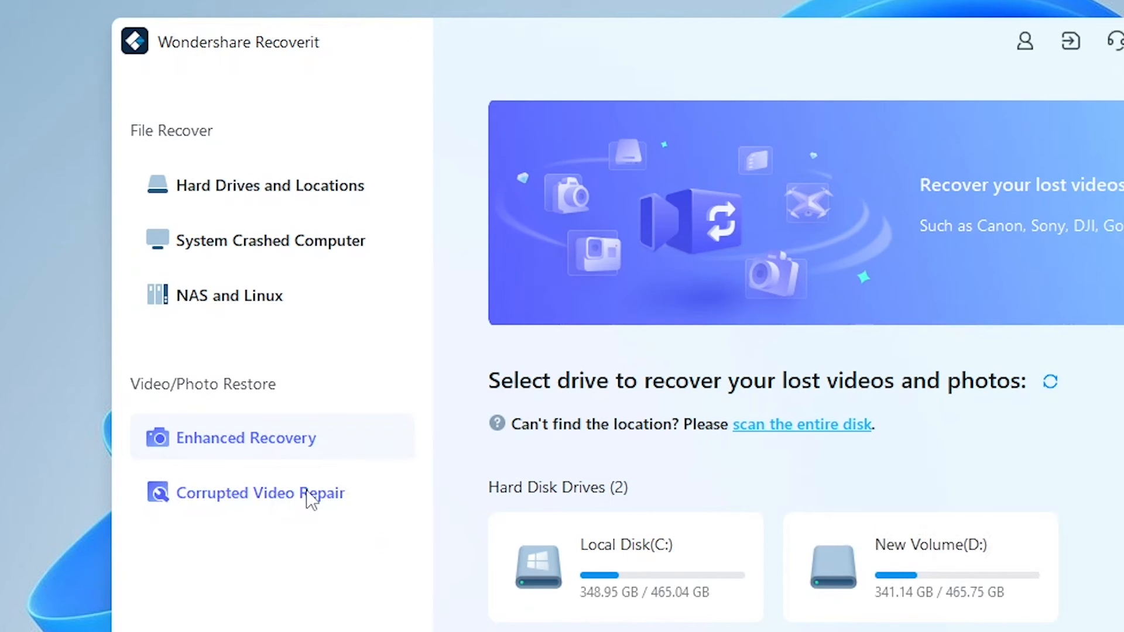
pyautogui.click(260, 493)
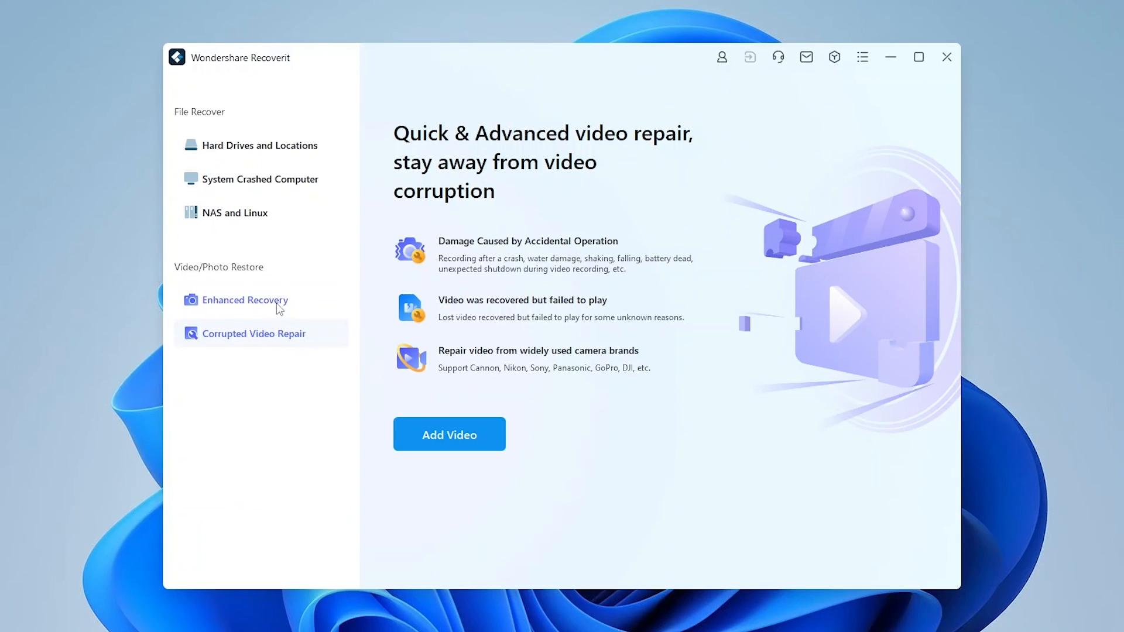
pyautogui.click(258, 145)
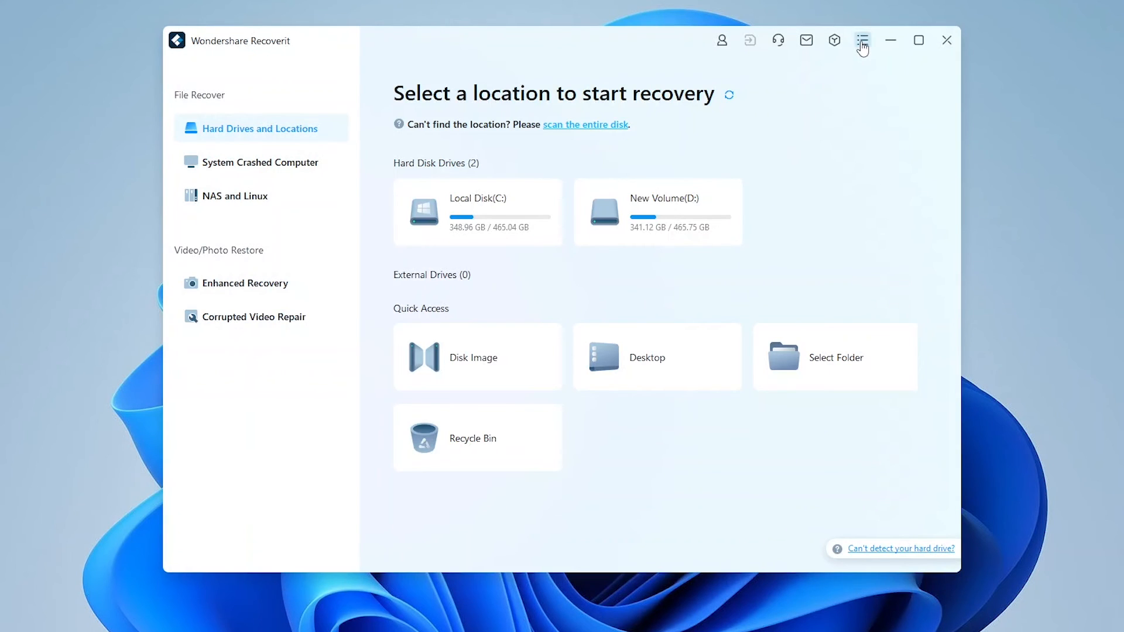
pyautogui.click(862, 40)
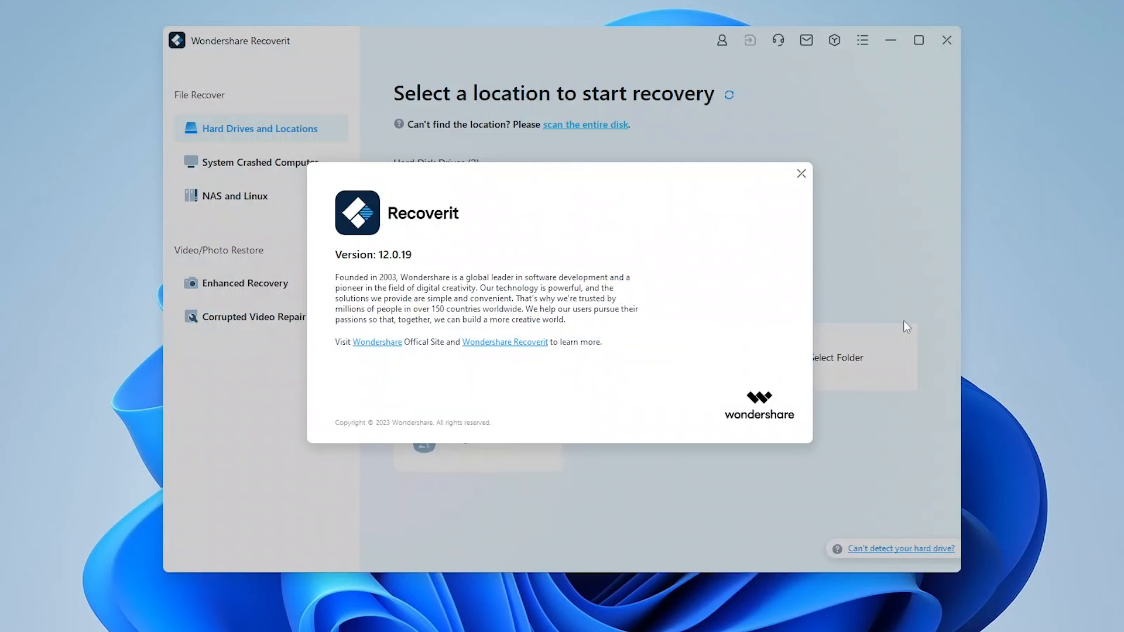
pyautogui.moveTo(895, 315)
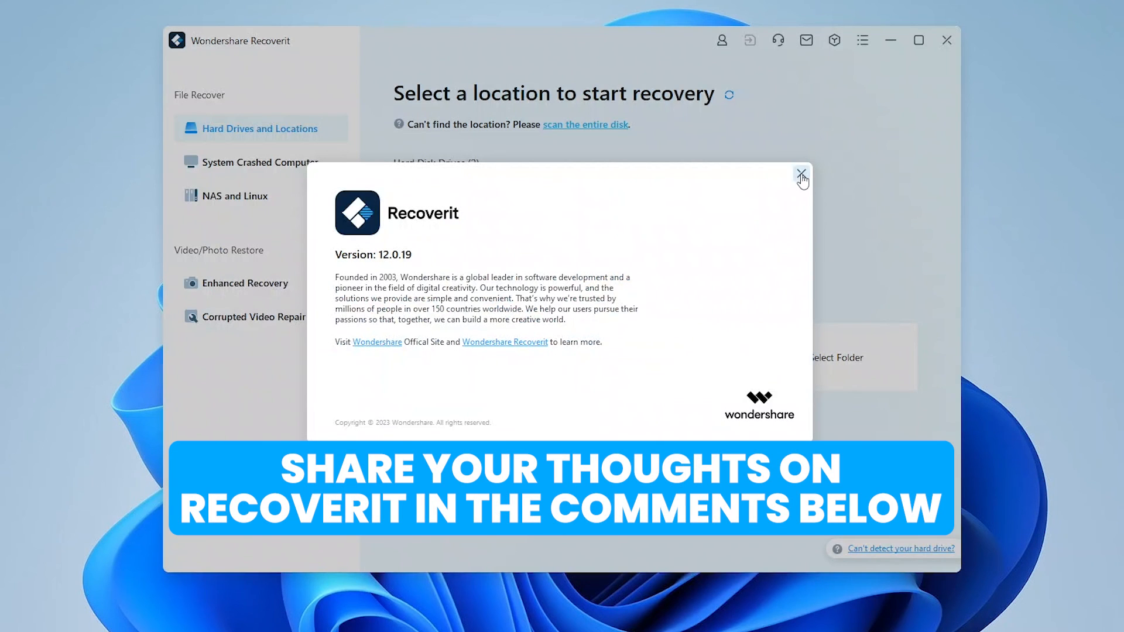
pyautogui.click(801, 173)
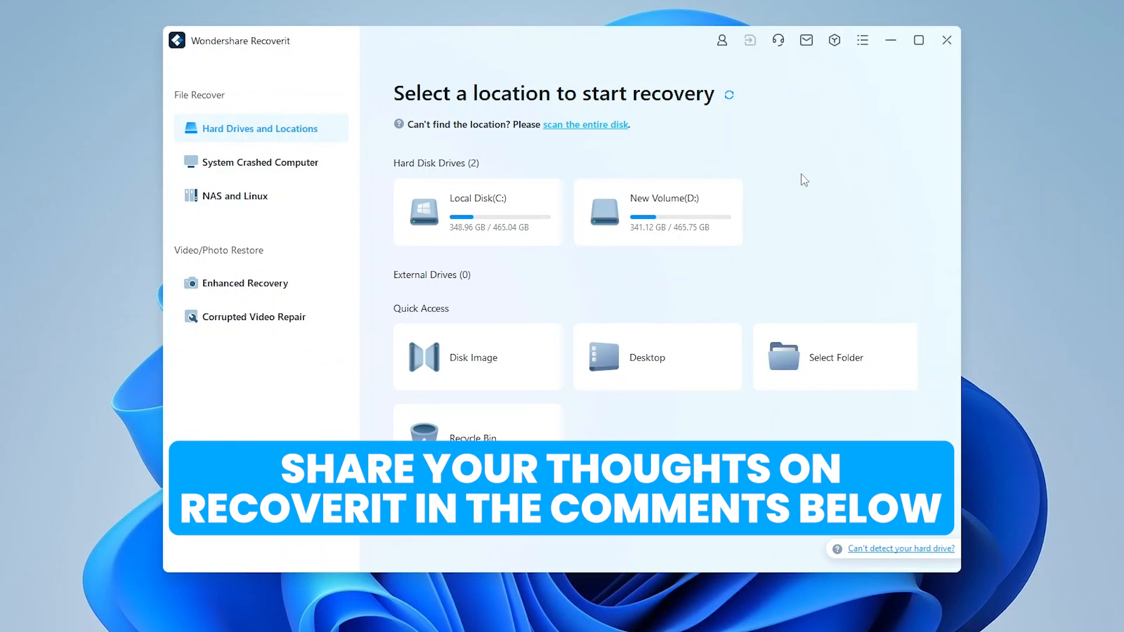